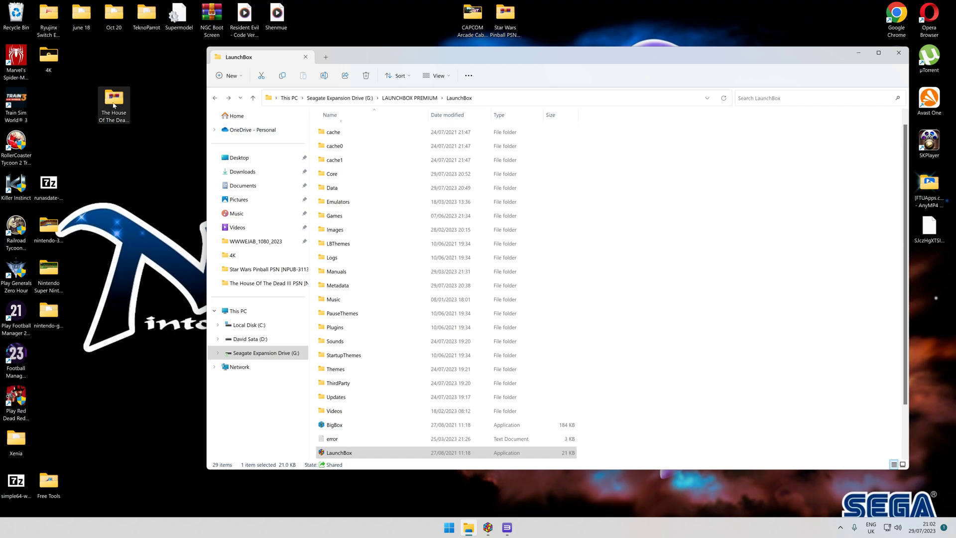
pyautogui.moveTo(287, 234)
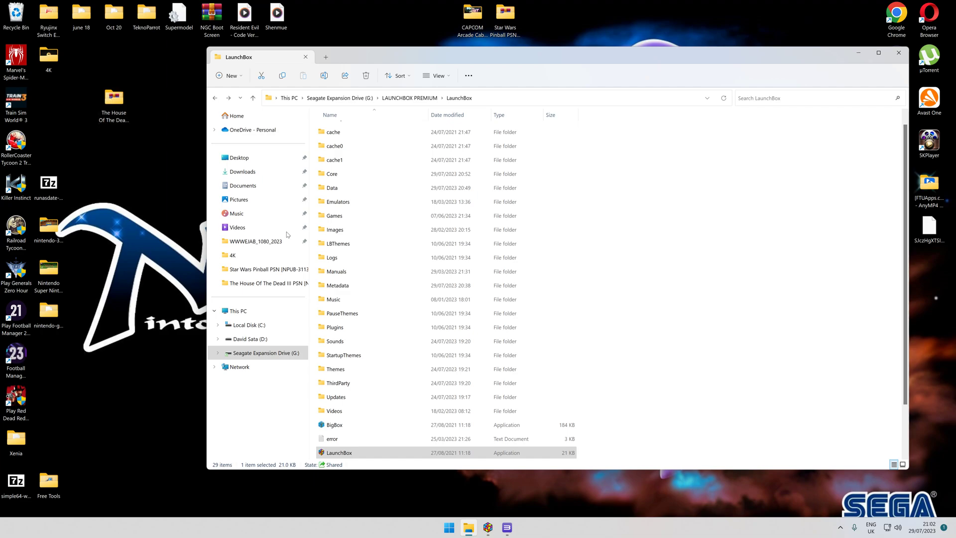
# Launch LaunchBox.exe and scroll the PlayStation 3 cover grid to The House of the Dead 3
pyautogui.doubleClick(339, 451)
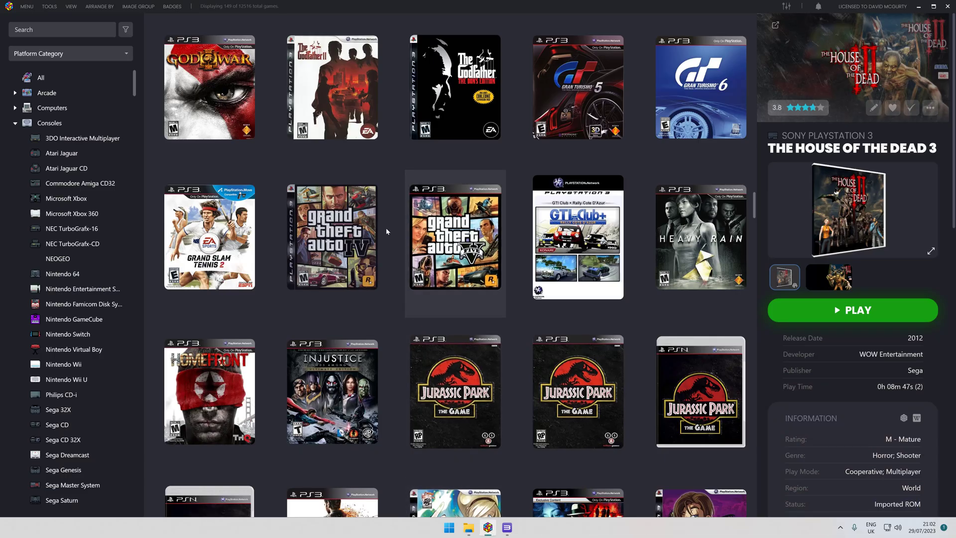
pyautogui.moveTo(454, 238)
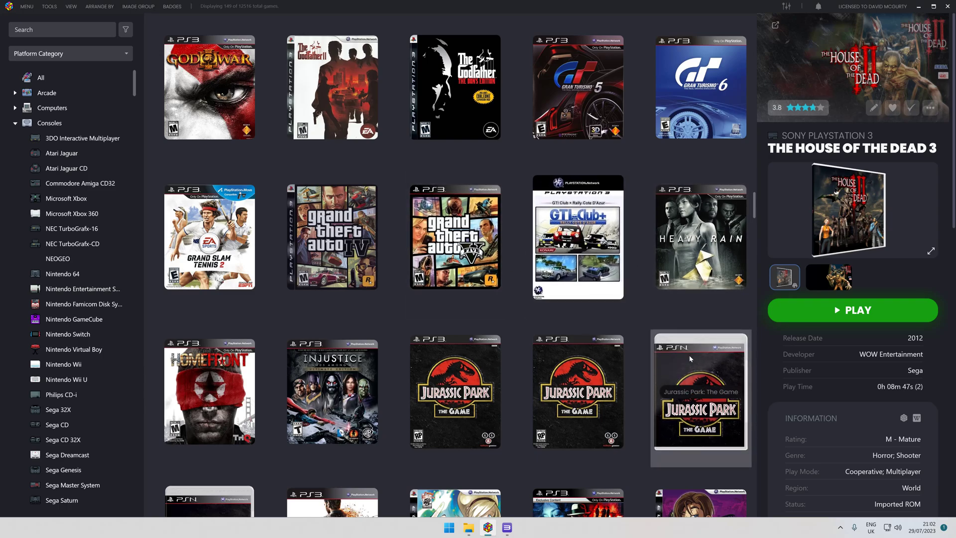
pyautogui.scroll(3)
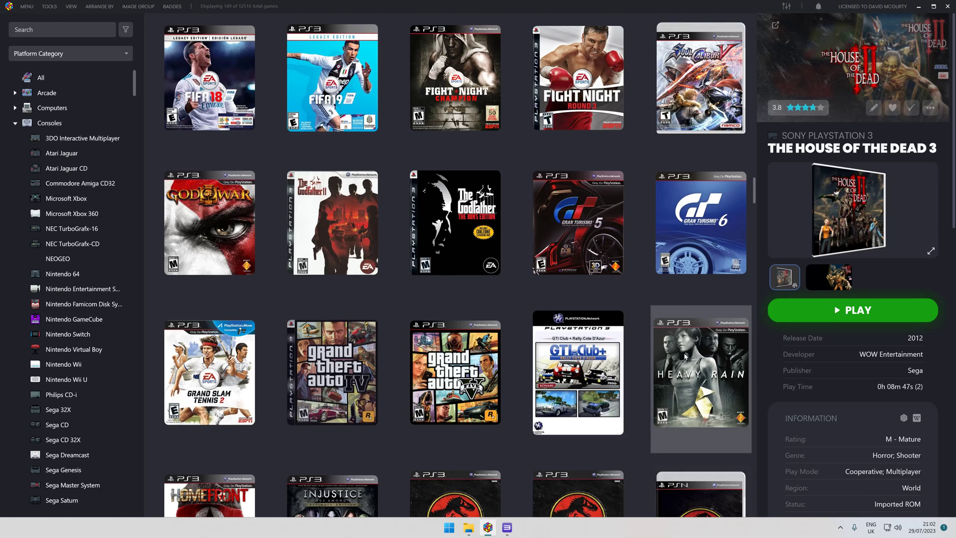
pyautogui.scroll(-3)
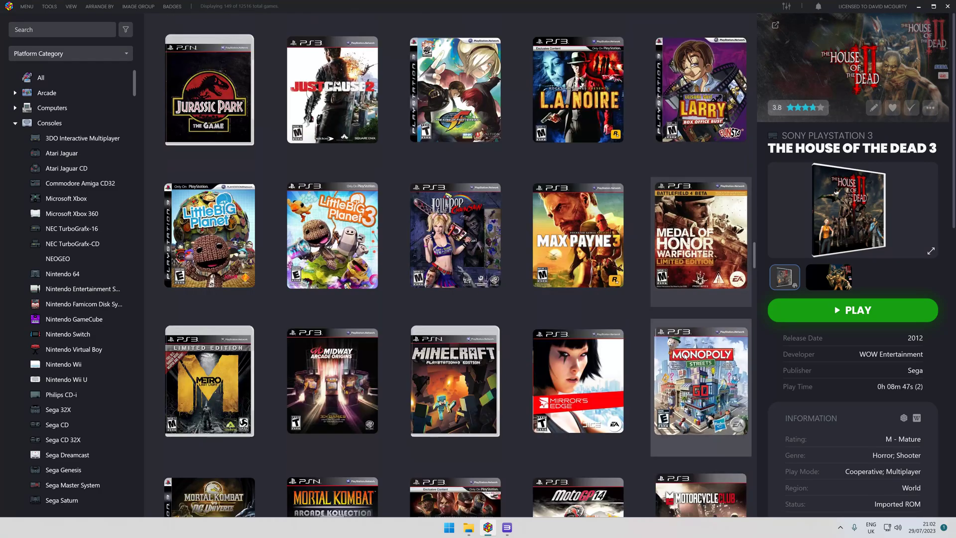
pyautogui.scroll(-3)
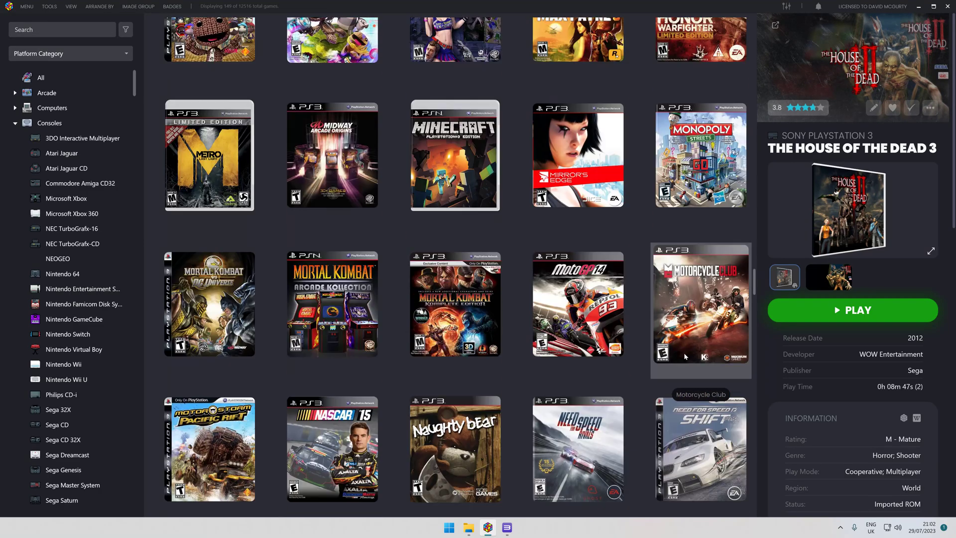
pyautogui.moveTo(331, 304)
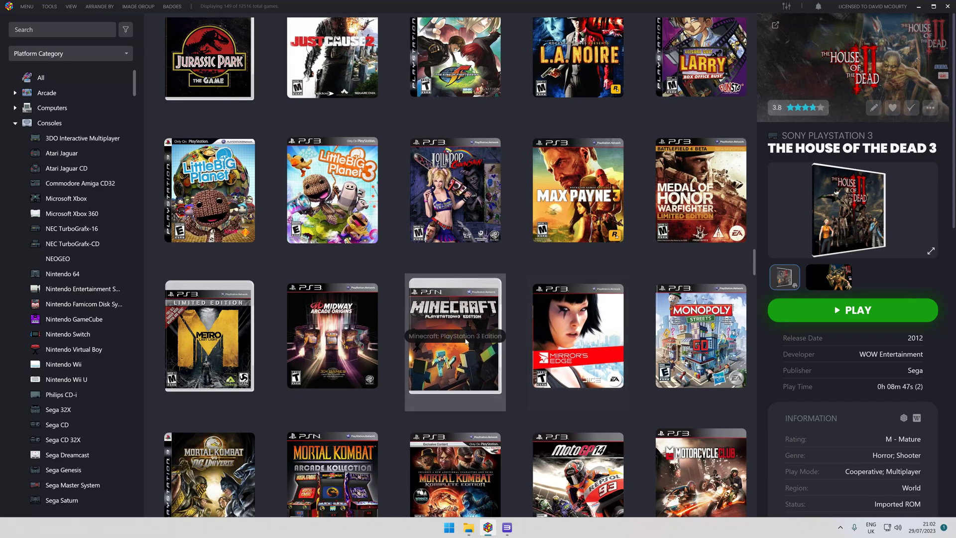
pyautogui.scroll(3)
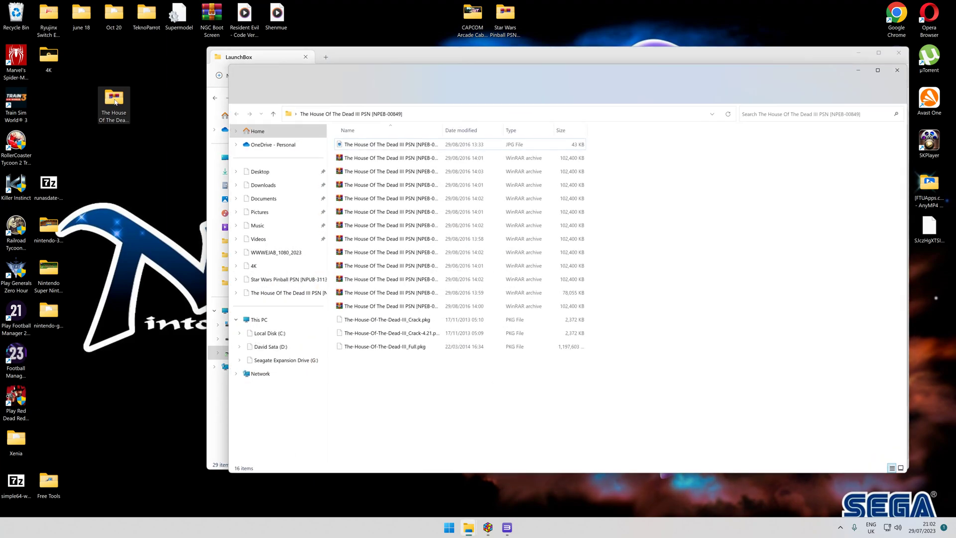
# Open the House Of The Dead III PSN [NPEB-00849] folder and select the crack 4.21 pkg
pyautogui.click(386, 335)
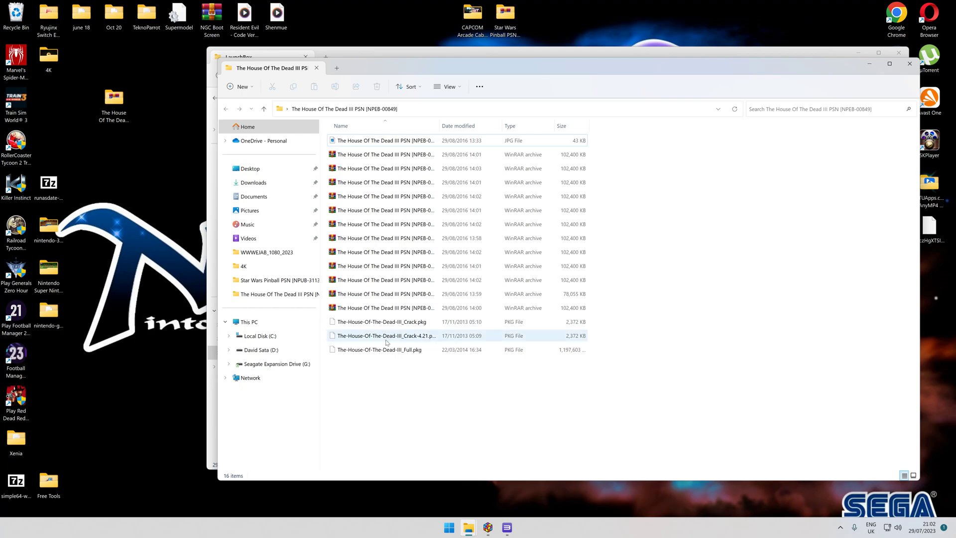
pyautogui.click(378, 350)
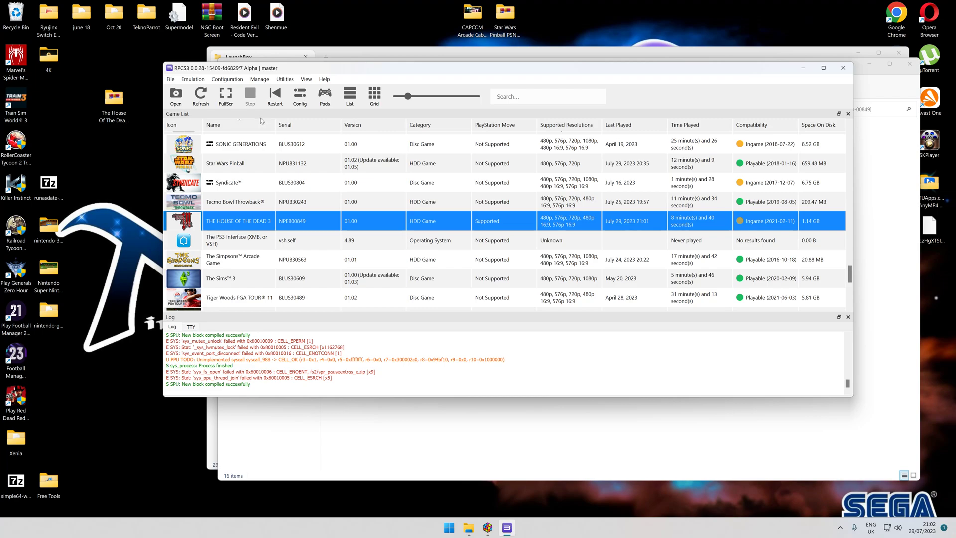
pyautogui.moveTo(299, 96)
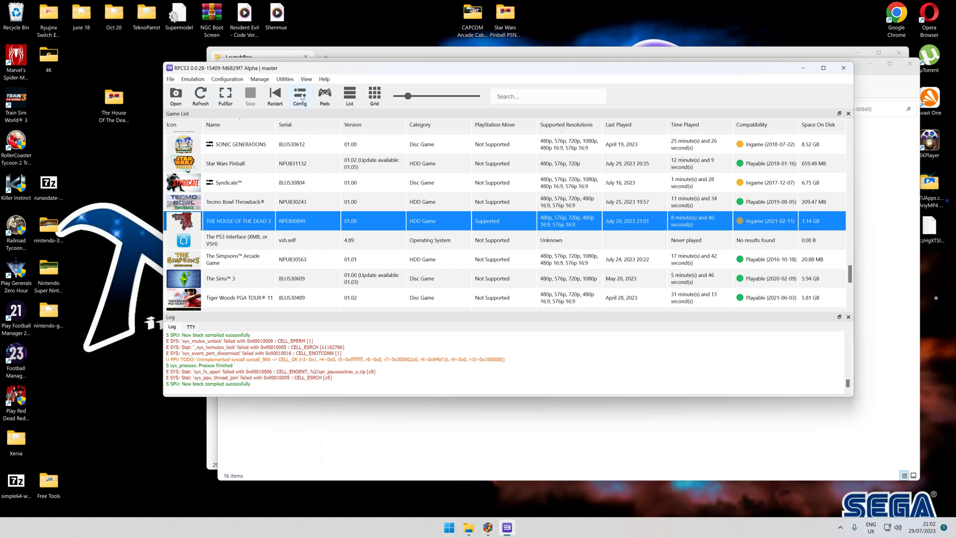
# Bring RPCS3 to the front and show its File menu
pyautogui.click(323, 79)
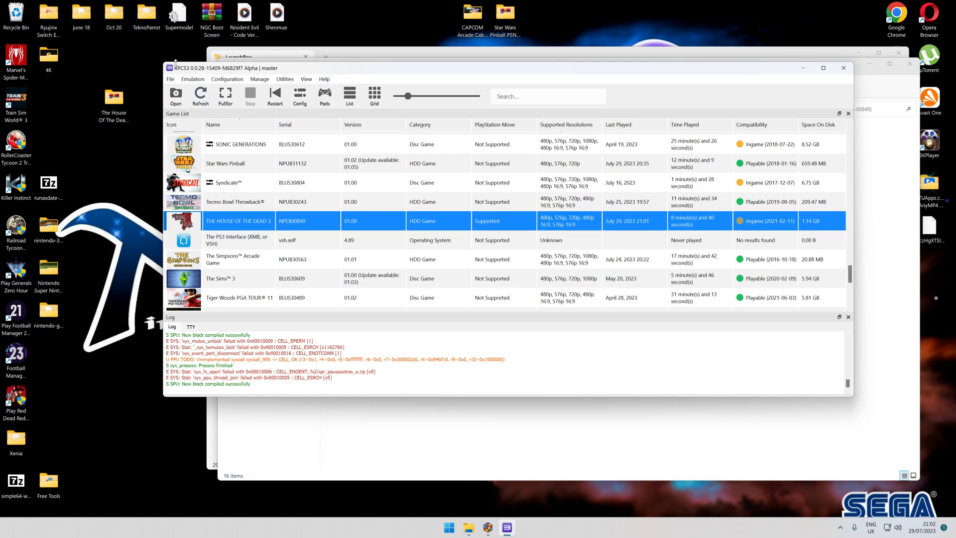
pyautogui.click(171, 78)
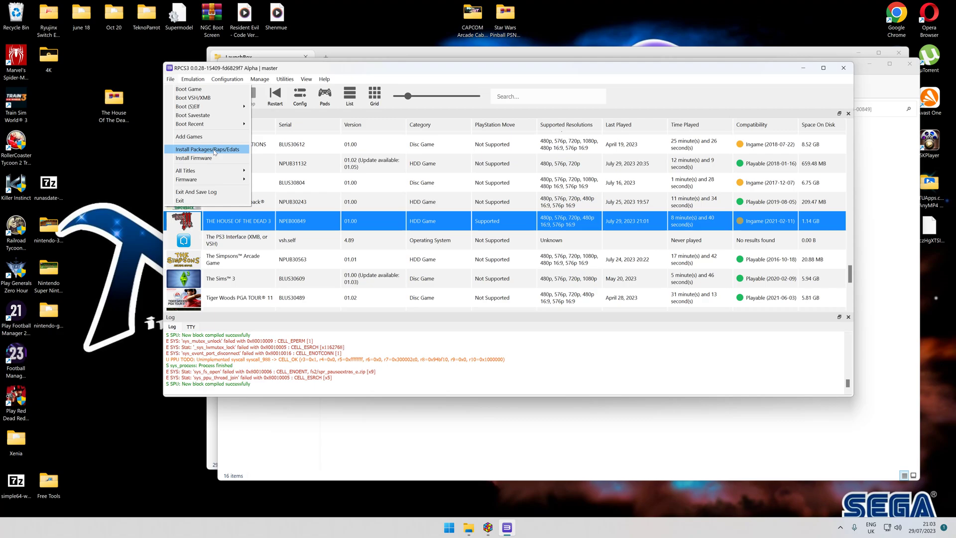
# Start Install Packages/Raps/Edats, pick the crack 4.21 pkg, then cancel without installing
pyautogui.click(206, 149)
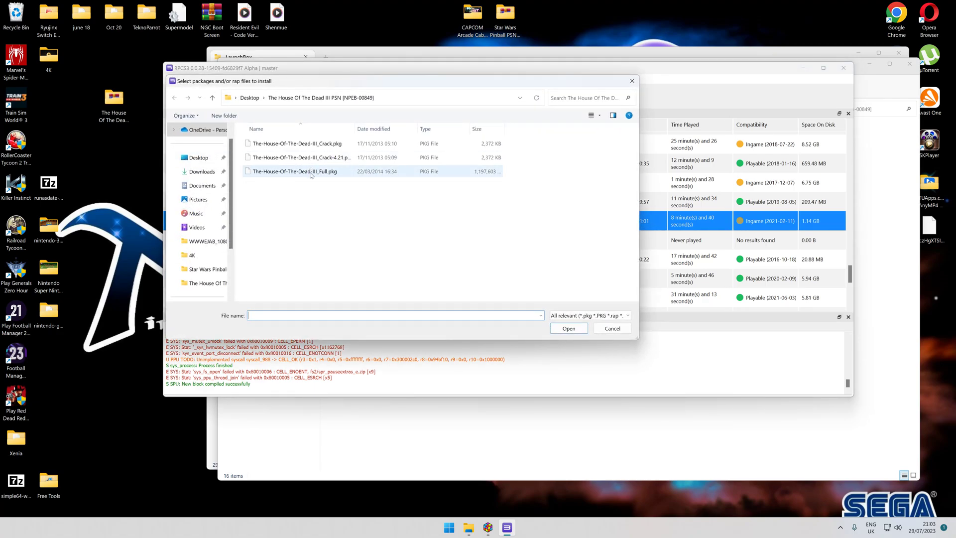
pyautogui.moveTo(311, 172)
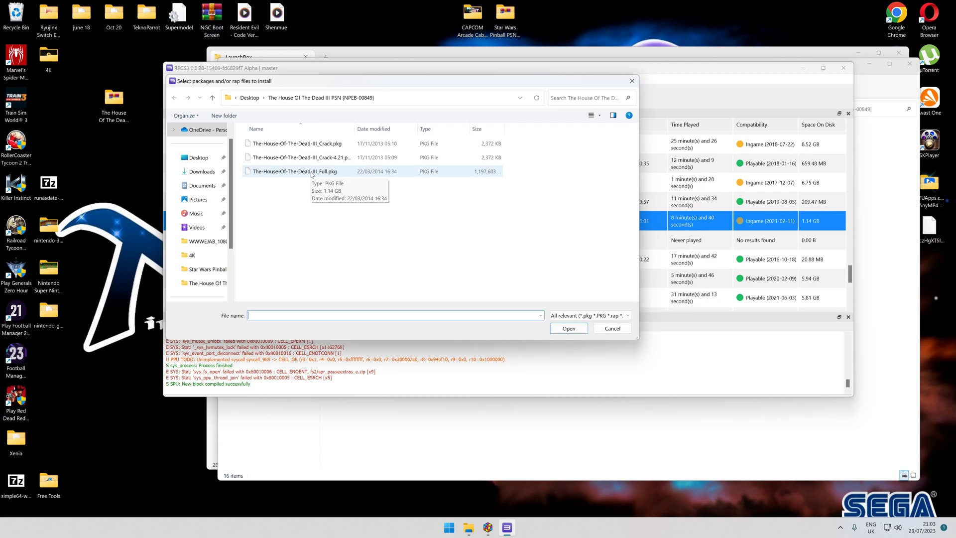
pyautogui.moveTo(298, 144)
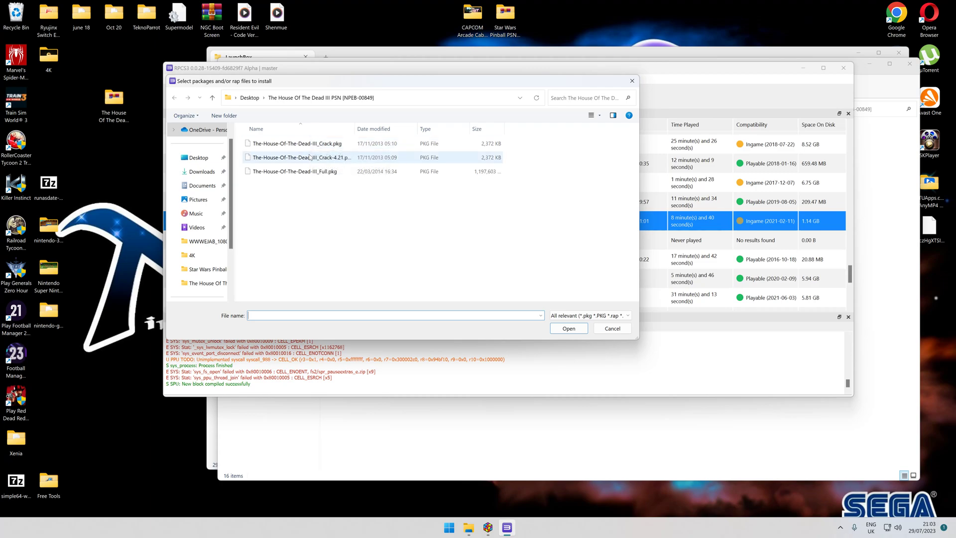
pyautogui.moveTo(300, 157)
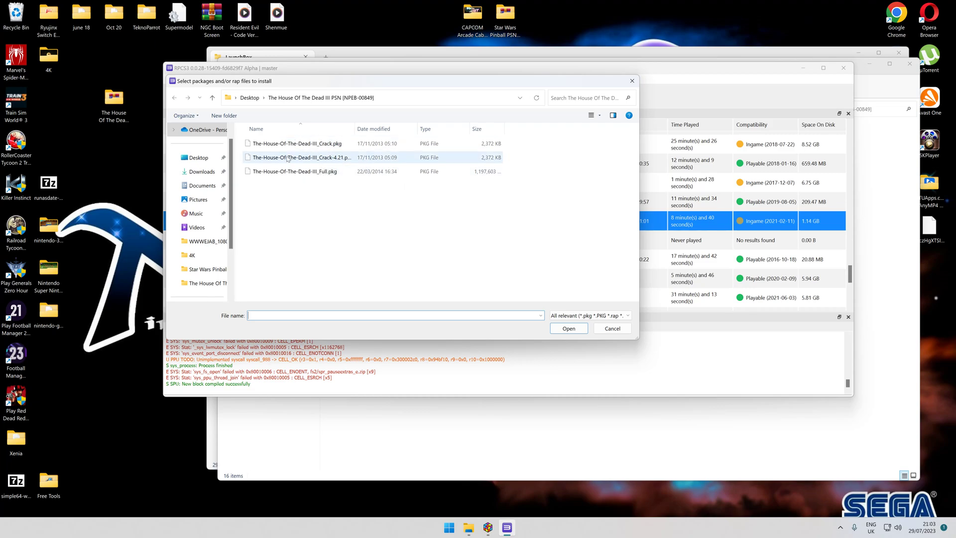
pyautogui.click(299, 143)
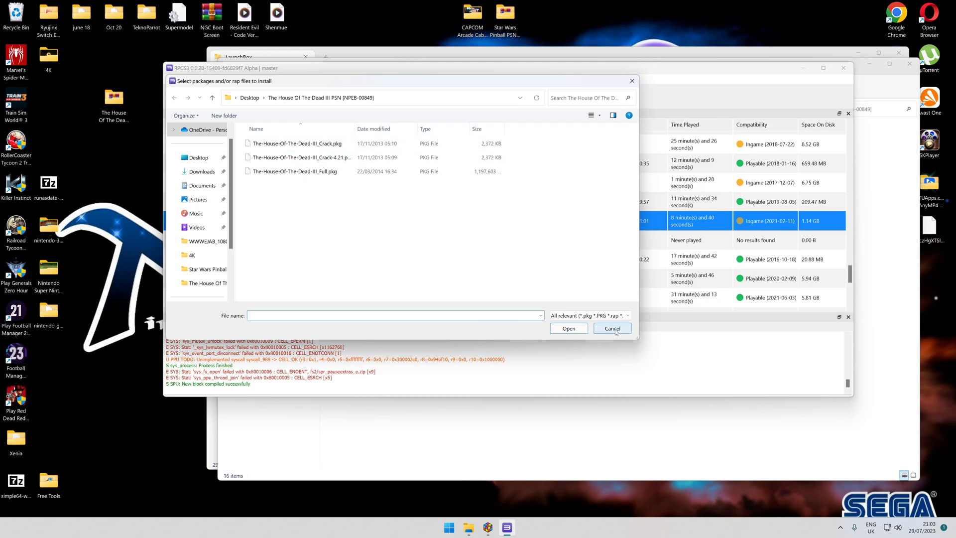
pyautogui.click(611, 328)
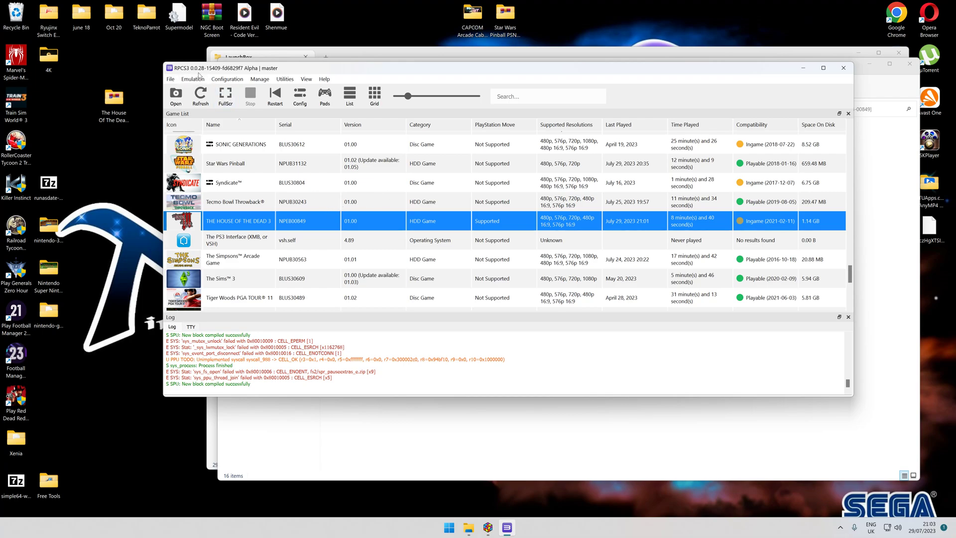
pyautogui.moveTo(396, 221)
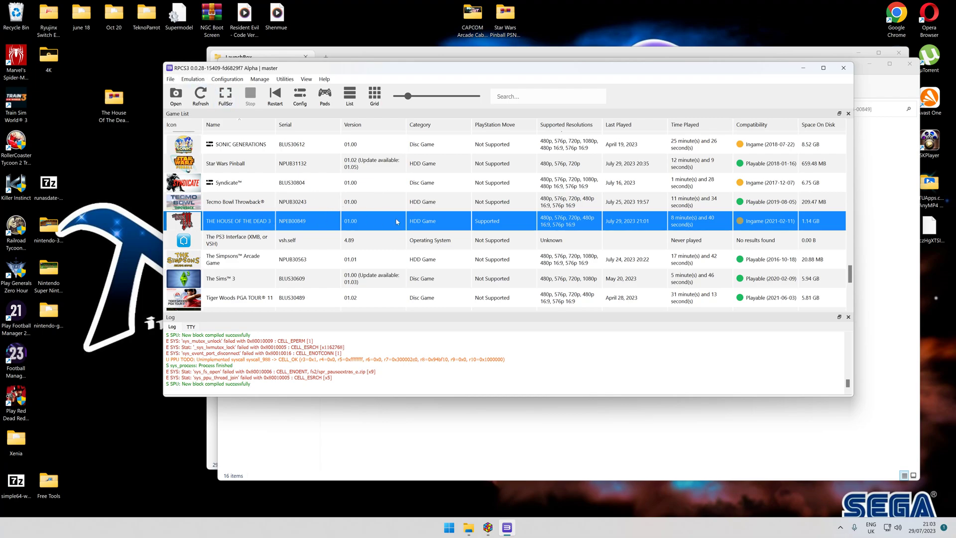
pyautogui.moveTo(352, 219)
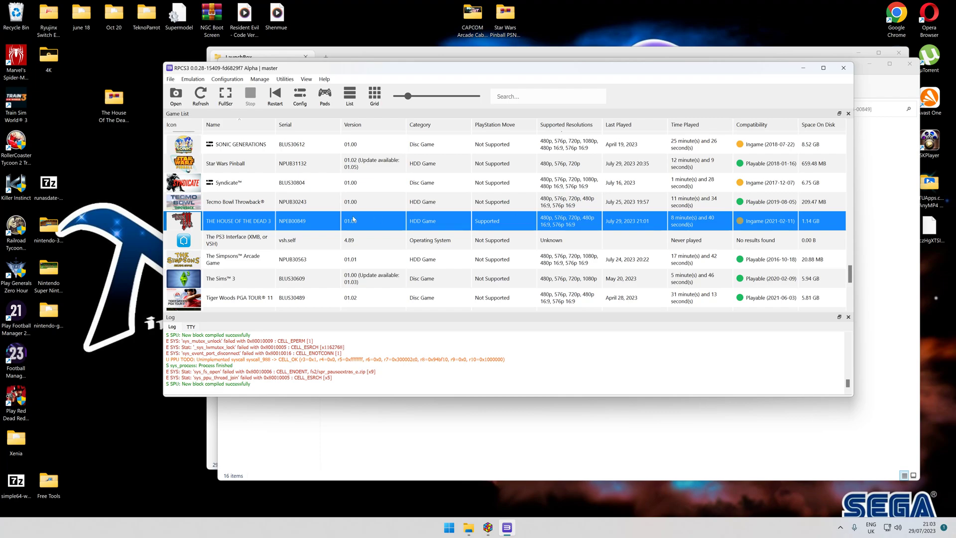
# Download the compatibility database from THE HOUSE OF THE DEAD 3's context menu
pyautogui.rightClick(351, 221)
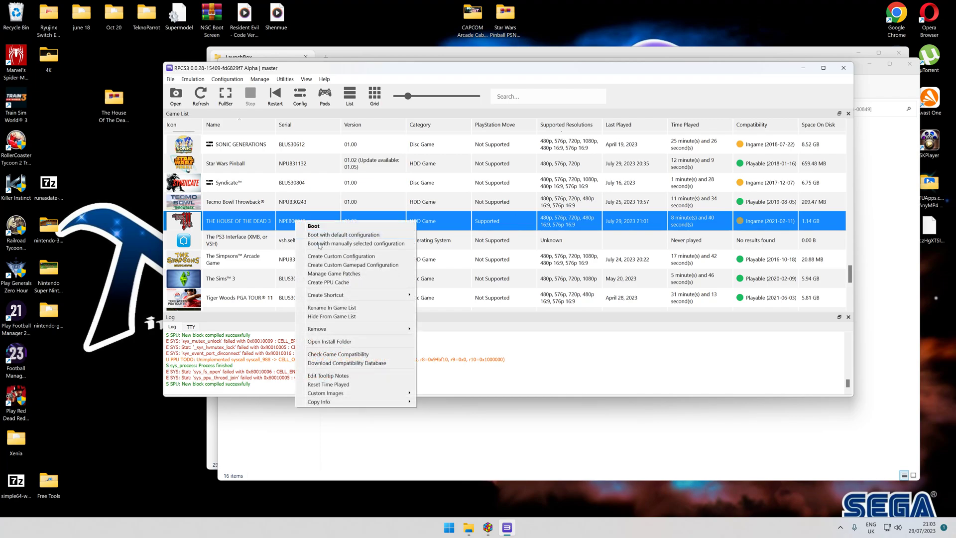
pyautogui.moveTo(334, 274)
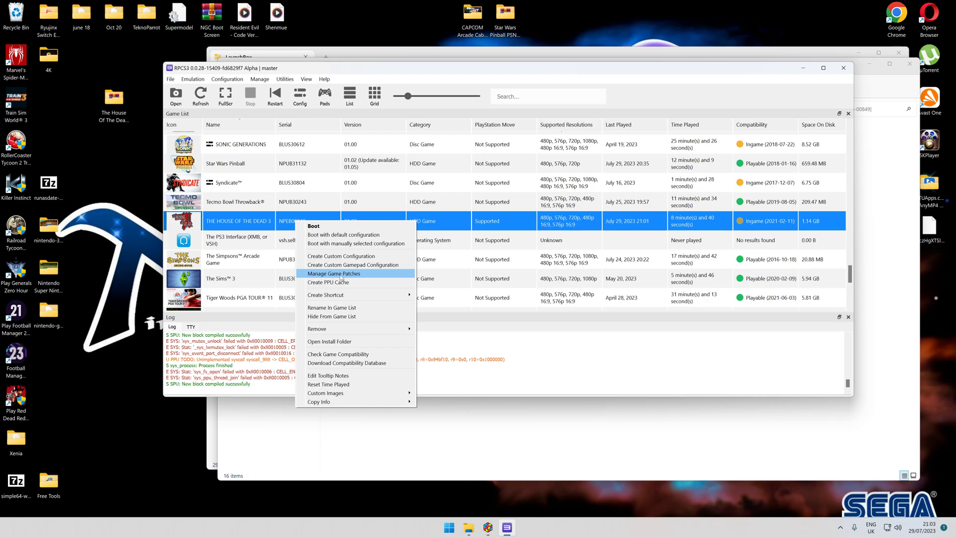
pyautogui.moveTo(340, 279)
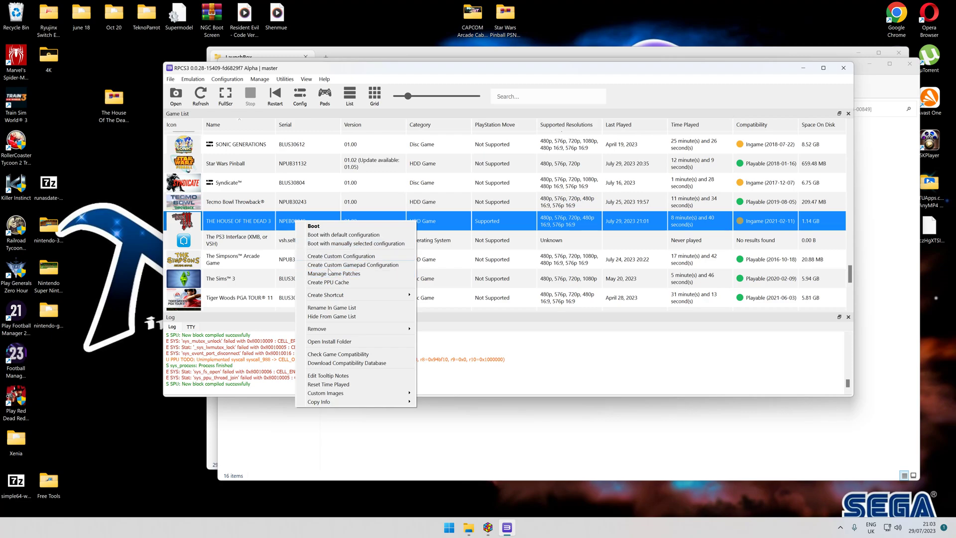
pyautogui.moveTo(341, 255)
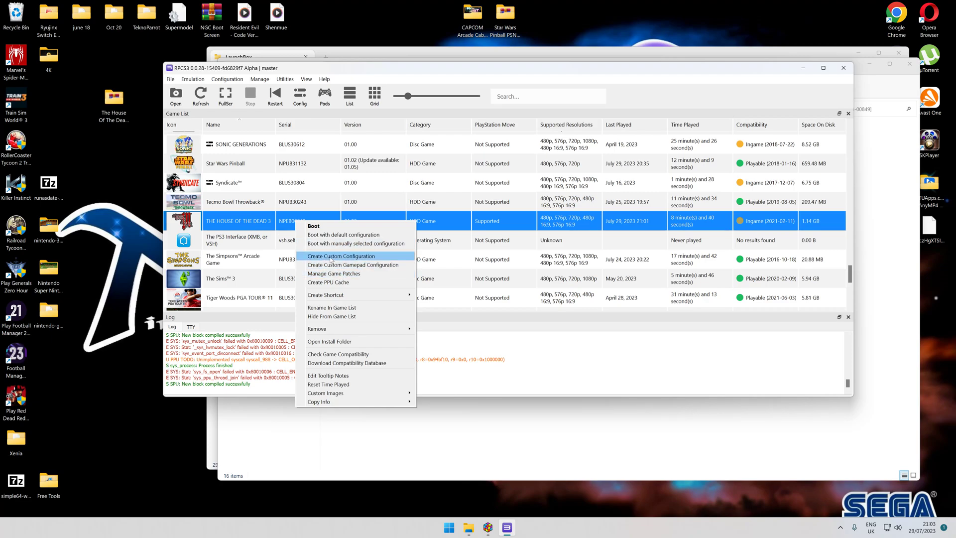
pyautogui.moveTo(363, 363)
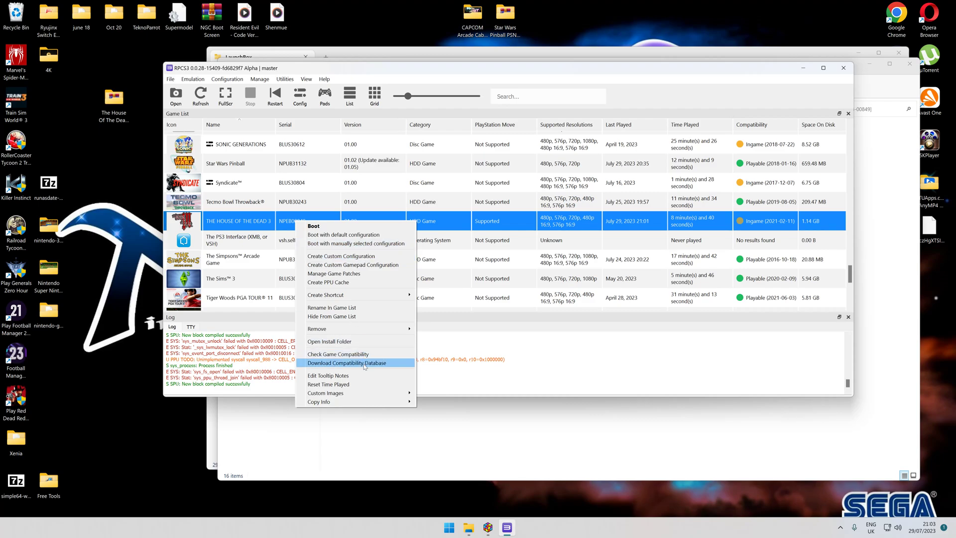
pyautogui.click(347, 363)
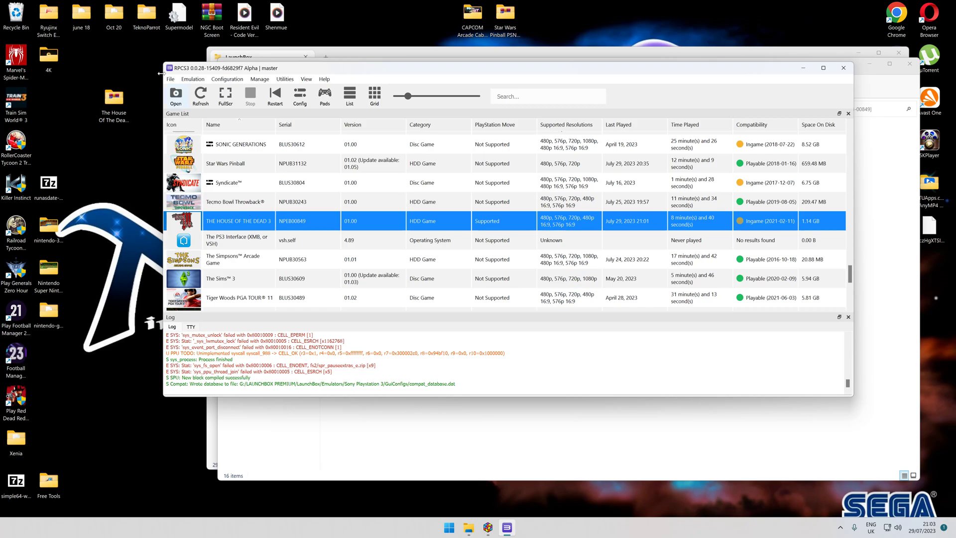
pyautogui.moveTo(793, 71)
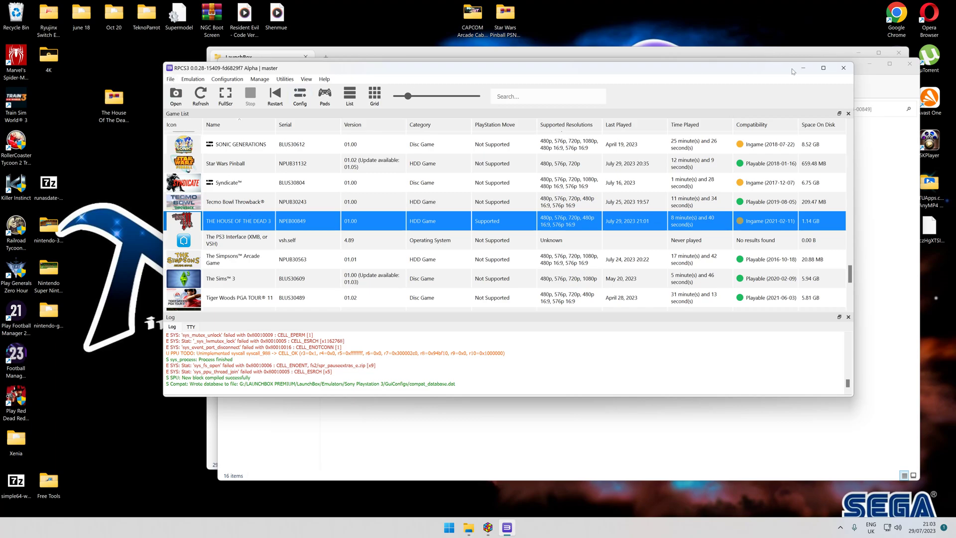
pyautogui.moveTo(311, 221)
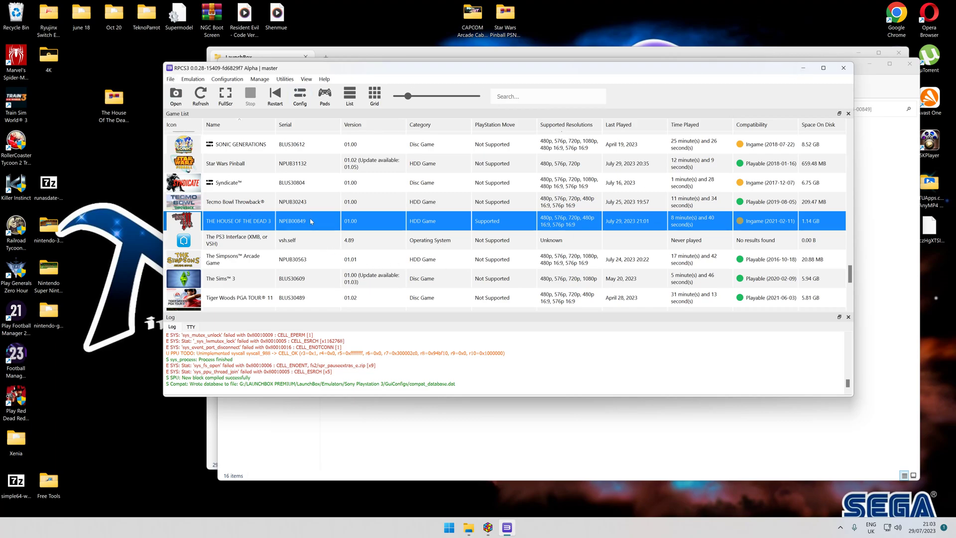
pyautogui.moveTo(283, 232)
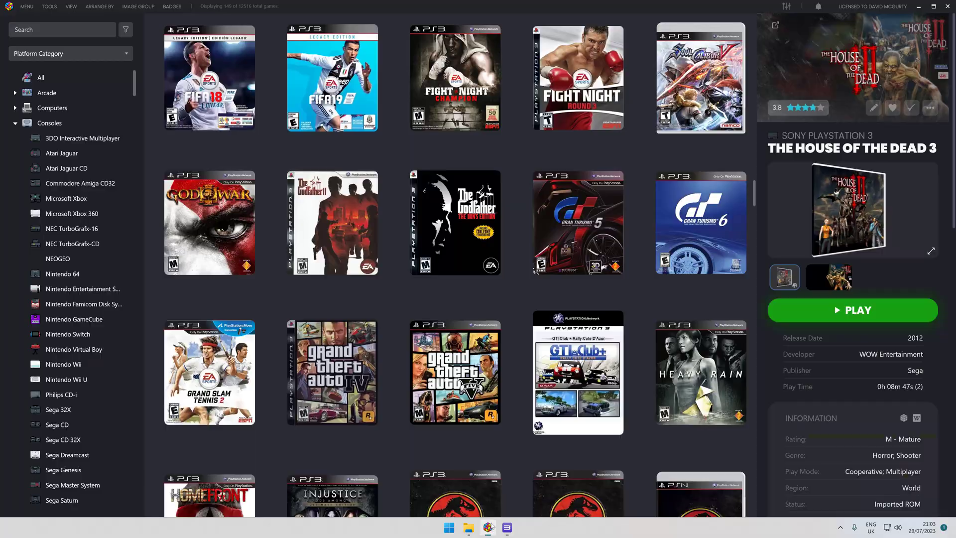
# Start Tools > Import > ROM Files and browse individual files in RPCS3's dev_hdd0\game folder
pyautogui.click(49, 6)
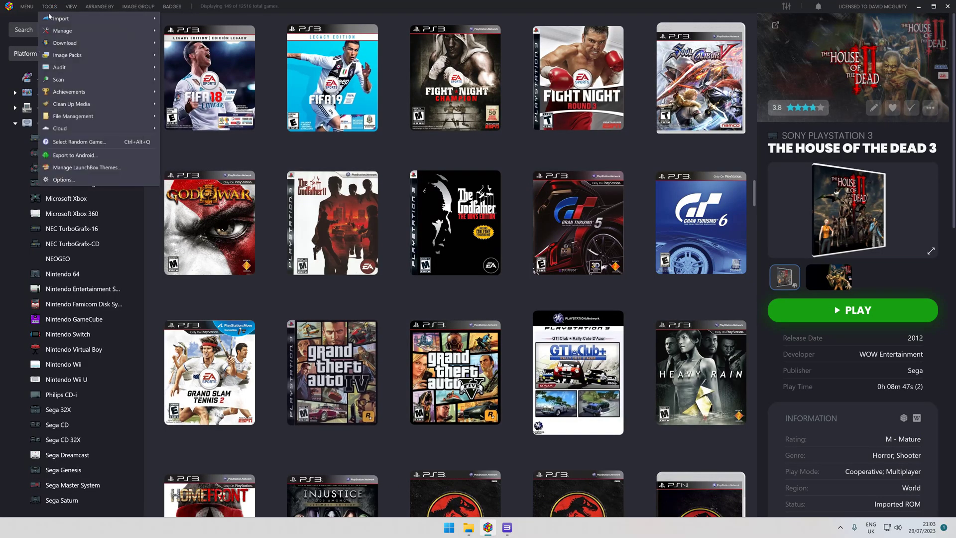
pyautogui.click(59, 19)
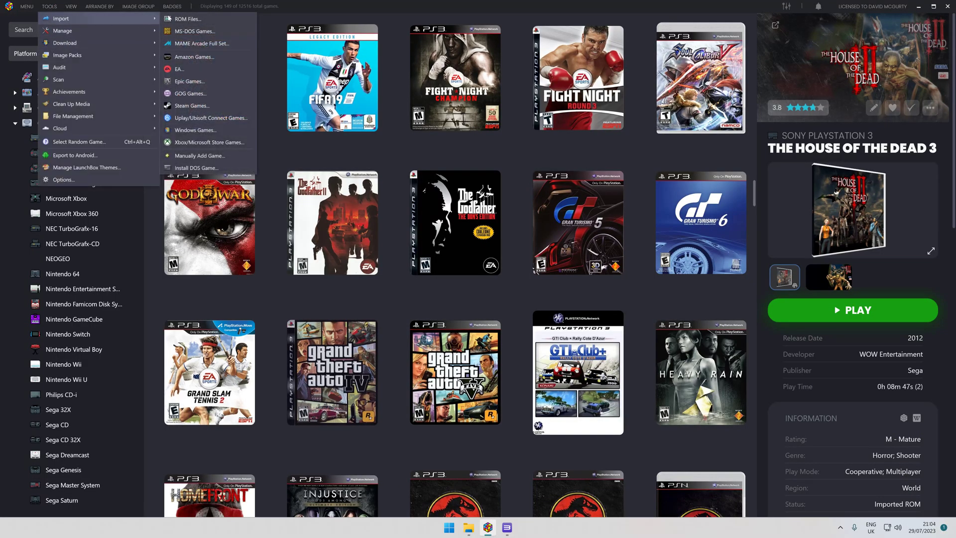
pyautogui.click(188, 19)
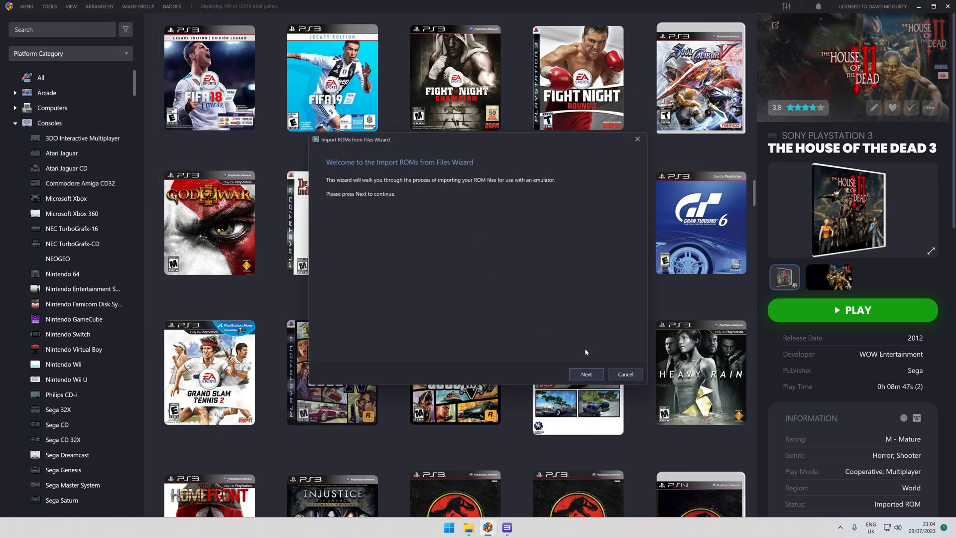
pyautogui.click(584, 374)
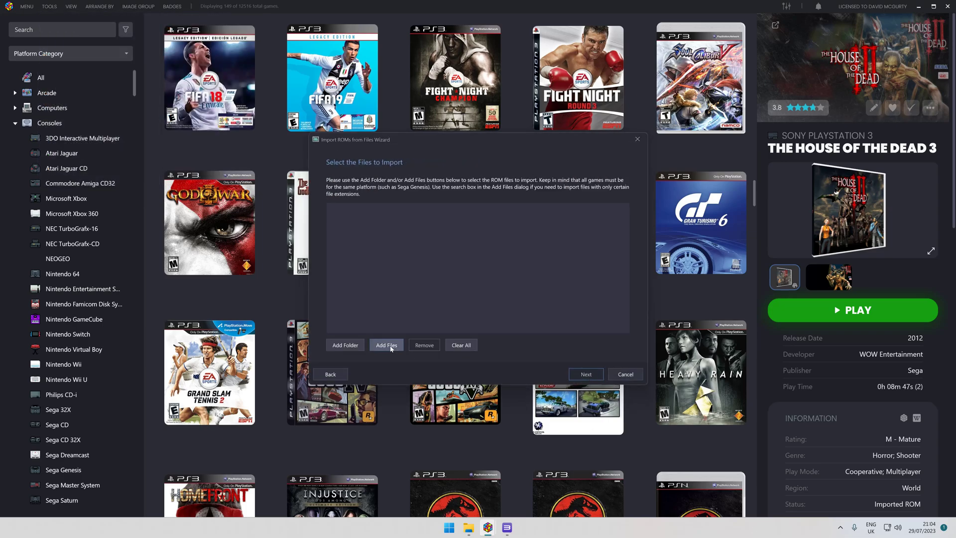
pyautogui.click(386, 345)
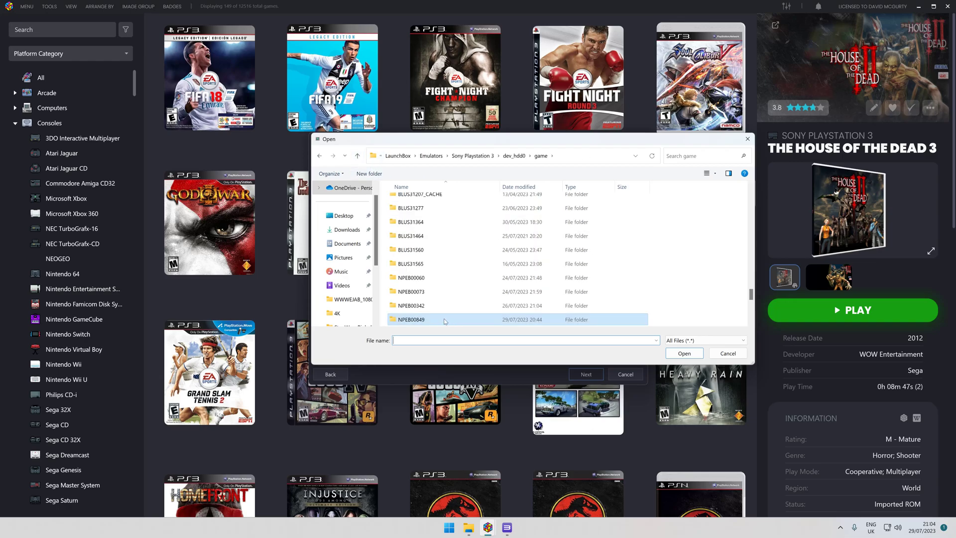
pyautogui.moveTo(508, 527)
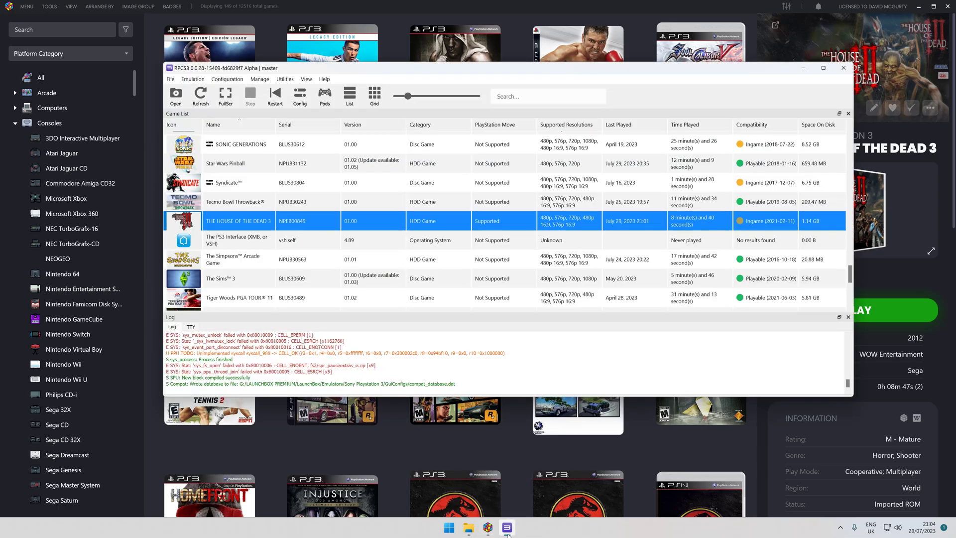
# Navigate into NPEB00849\USRDIR and add EBOOT.BIN as the file to import
pyautogui.click(176, 97)
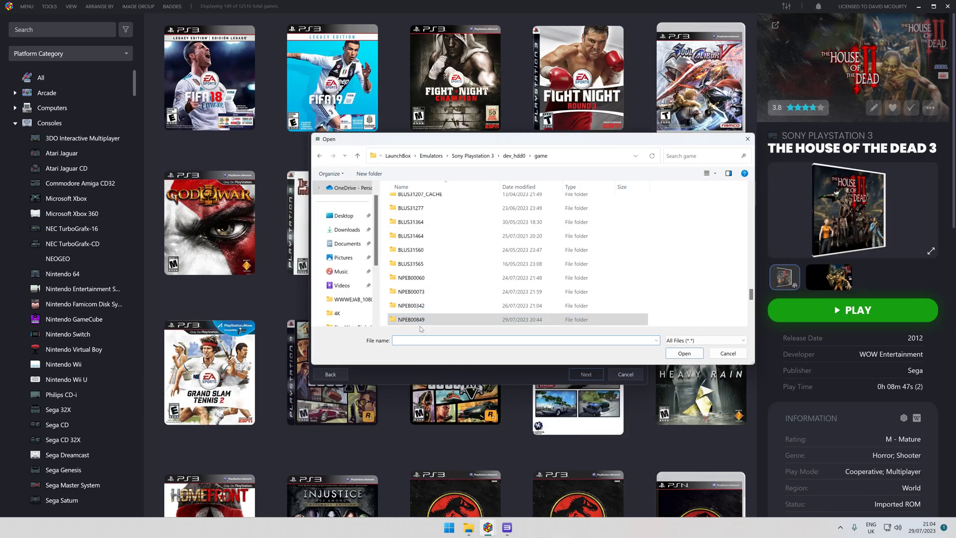
pyautogui.doubleClick(410, 319)
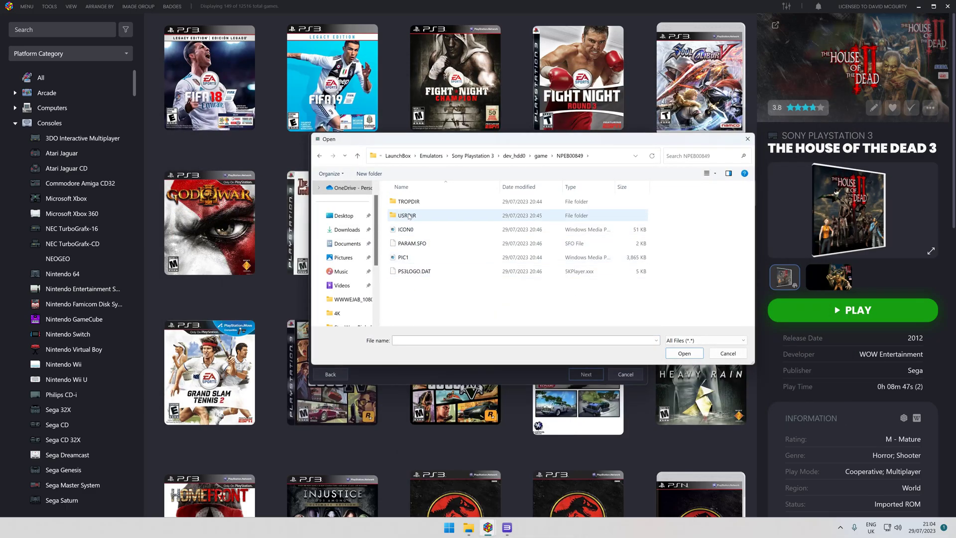
pyautogui.doubleClick(407, 216)
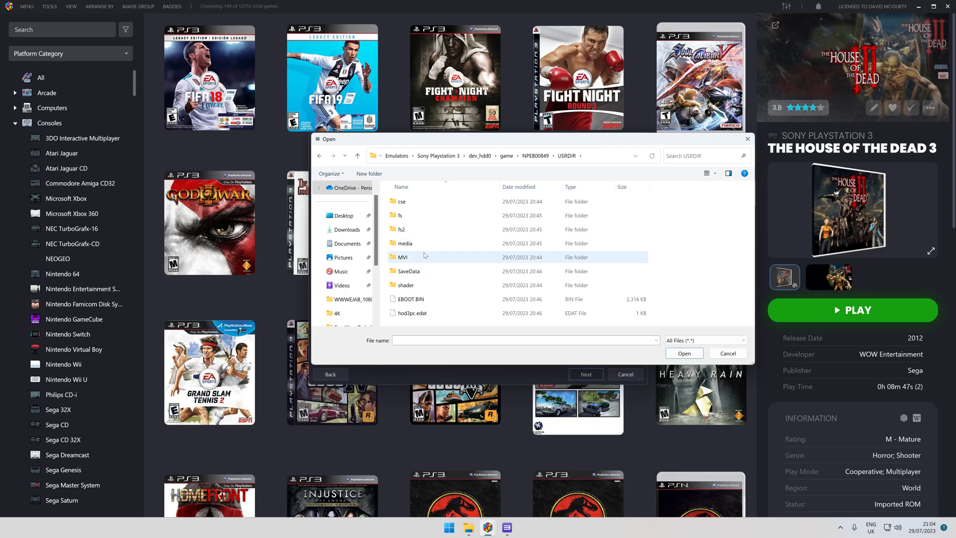
pyautogui.click(410, 299)
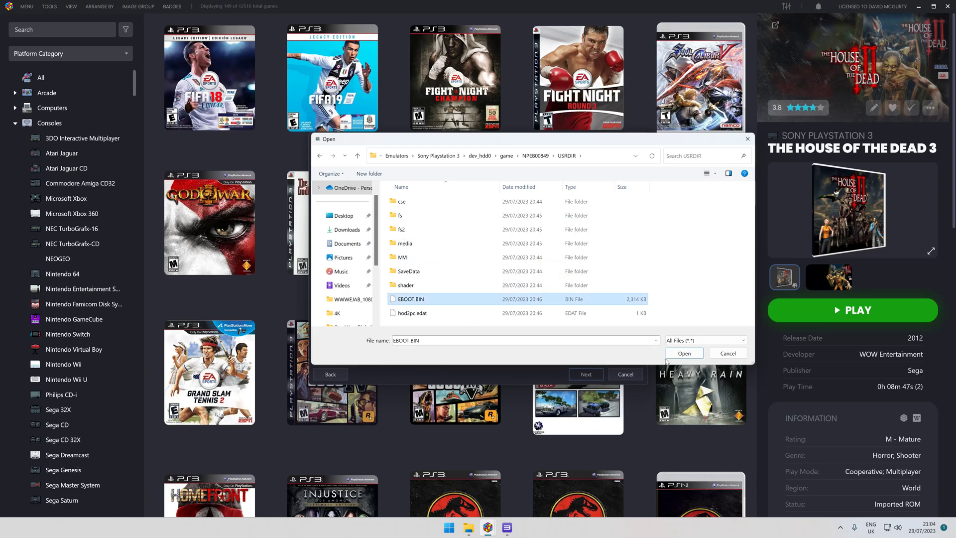
pyautogui.click(358, 156)
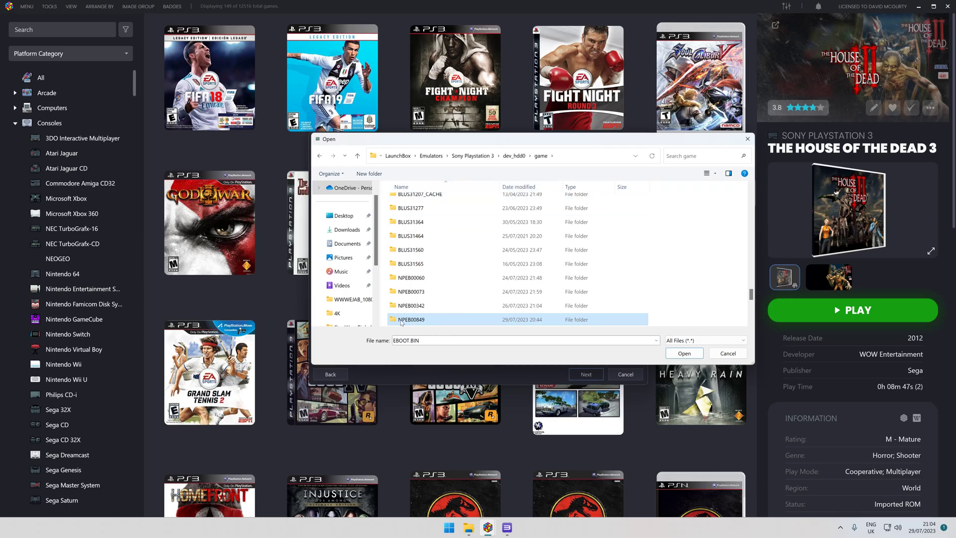
pyautogui.moveTo(410, 320)
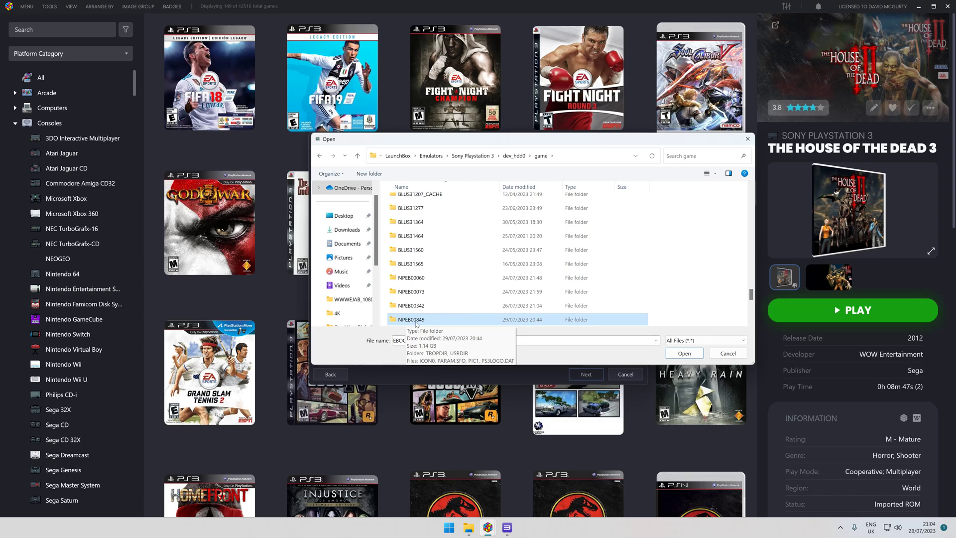
pyautogui.moveTo(426, 324)
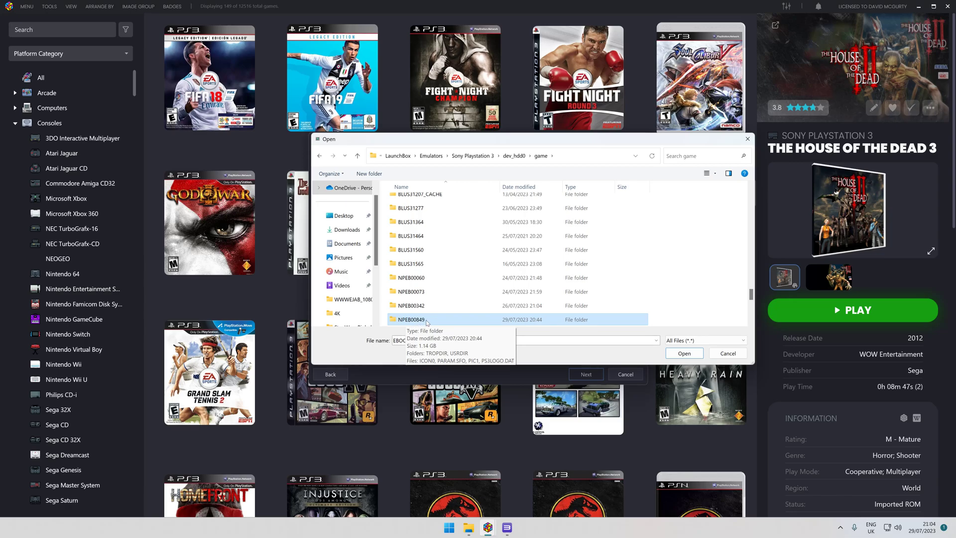
pyautogui.doubleClick(427, 319)
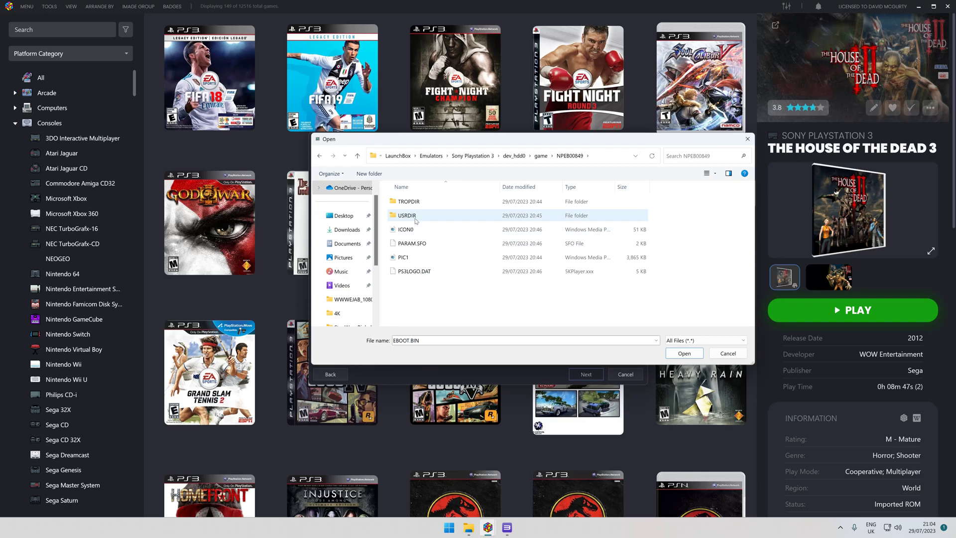
pyautogui.doubleClick(407, 214)
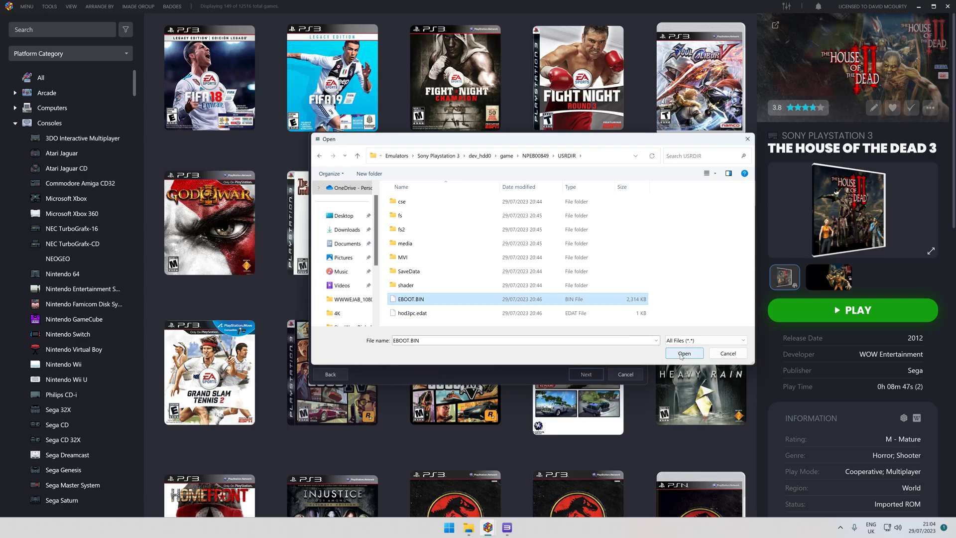
pyautogui.click(684, 353)
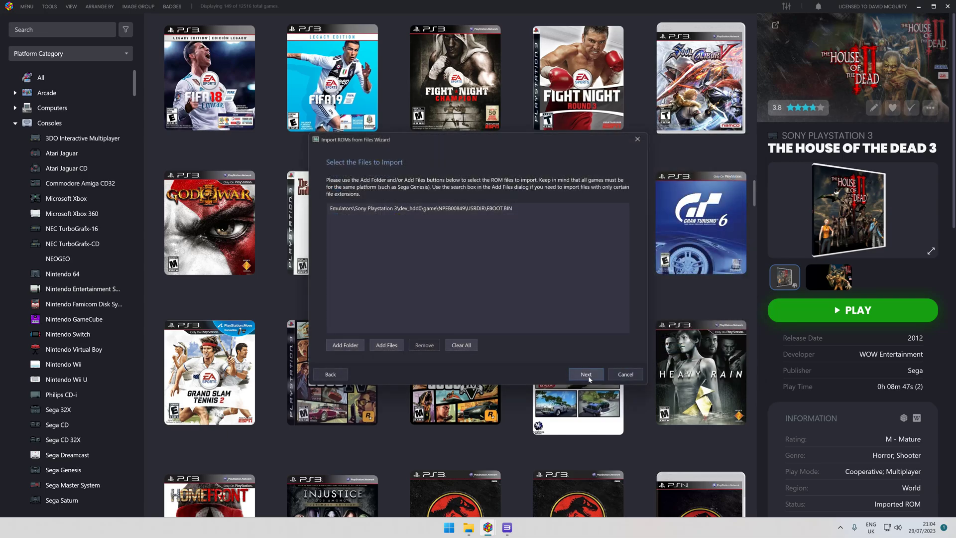
# Import as Sony Playstation 3 with default images, EmuMovies and custom options, then Finish
pyautogui.click(585, 375)
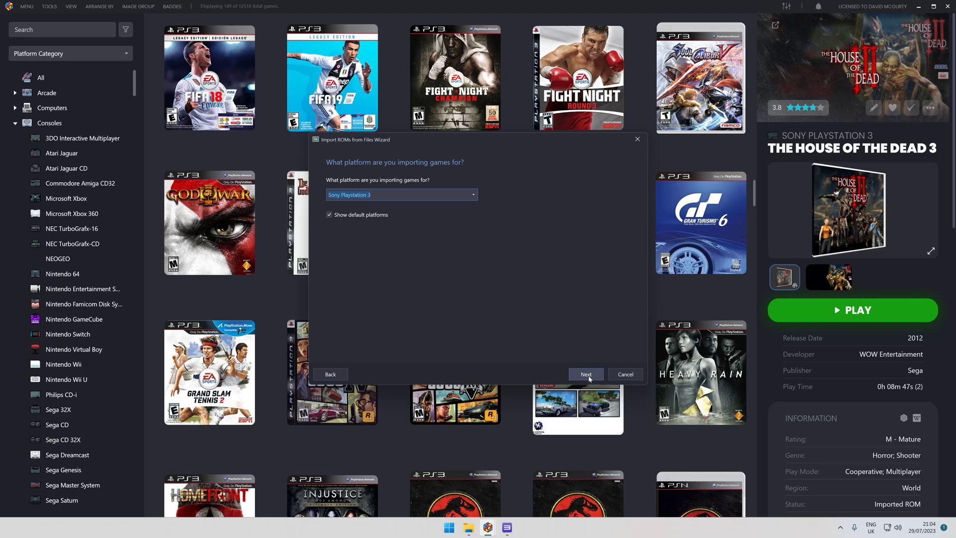
pyautogui.click(585, 374)
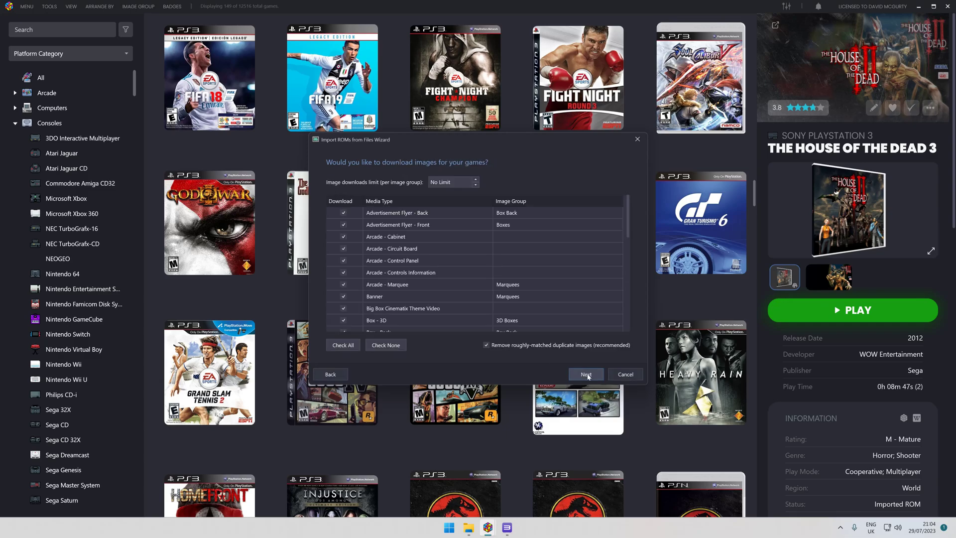
pyautogui.click(585, 374)
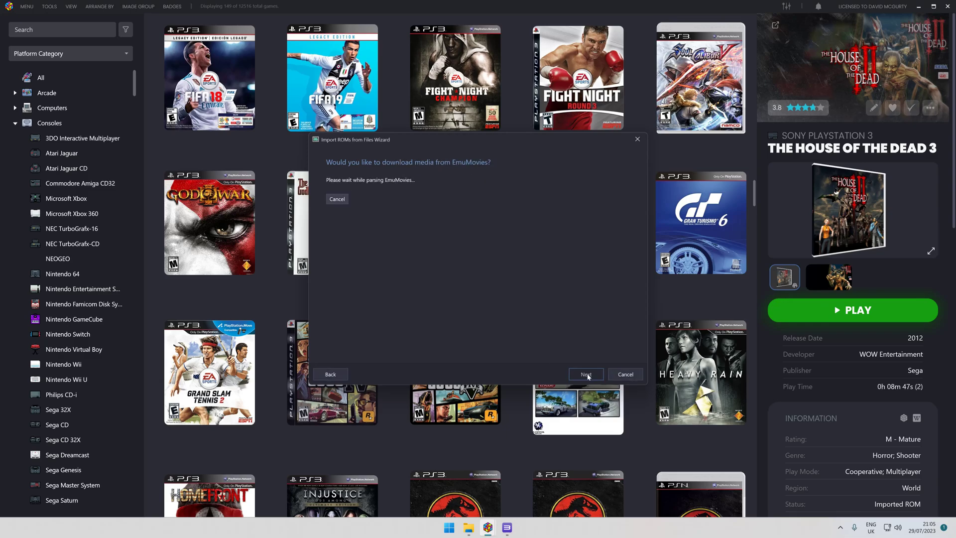
pyautogui.click(584, 374)
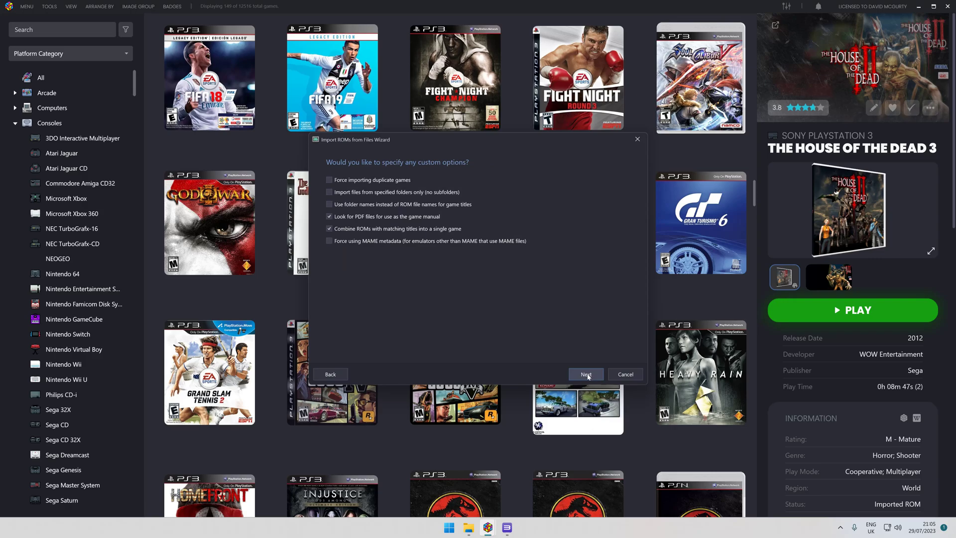
pyautogui.click(585, 374)
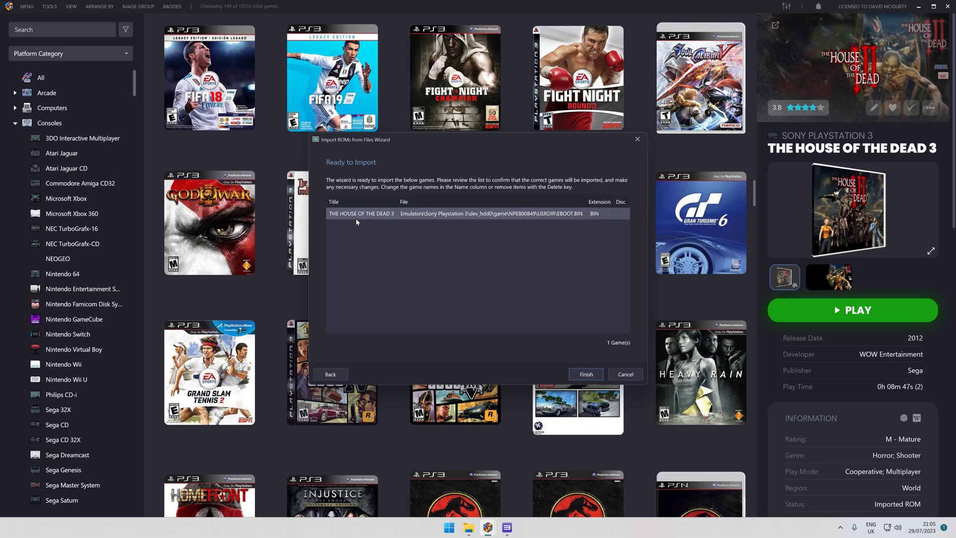
pyautogui.click(584, 374)
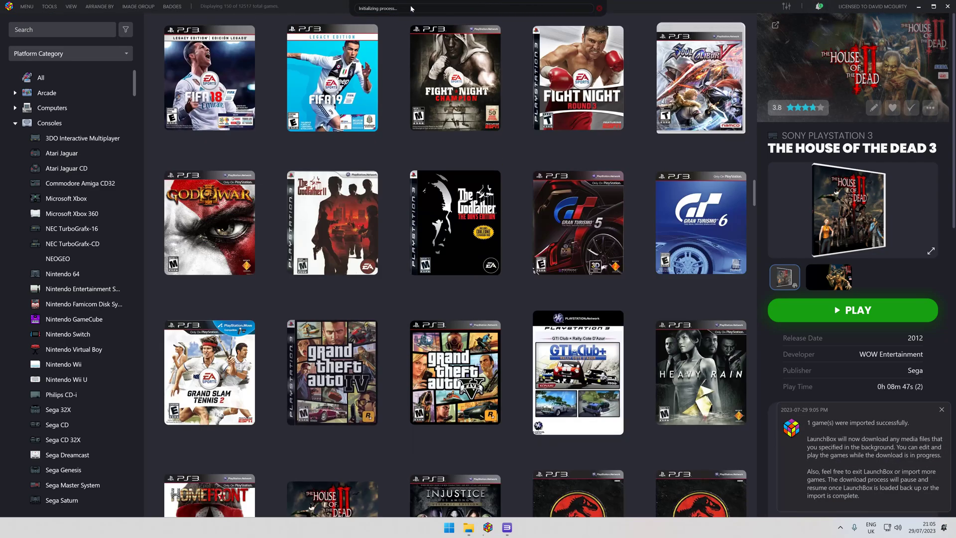
pyautogui.moveTo(455, 78)
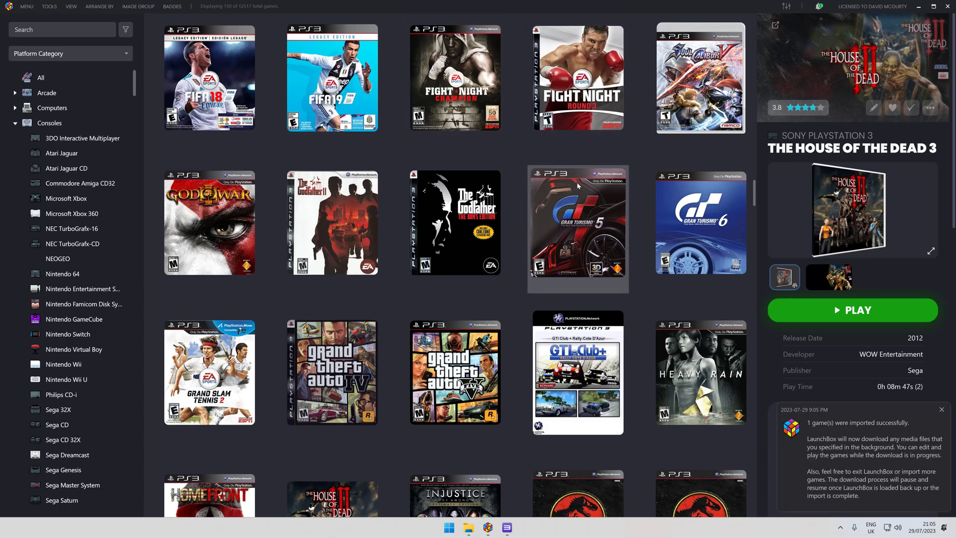
# Dismiss the import notification, scroll the PS3 grid and select the new House of the Dead 3 cover
pyautogui.click(942, 410)
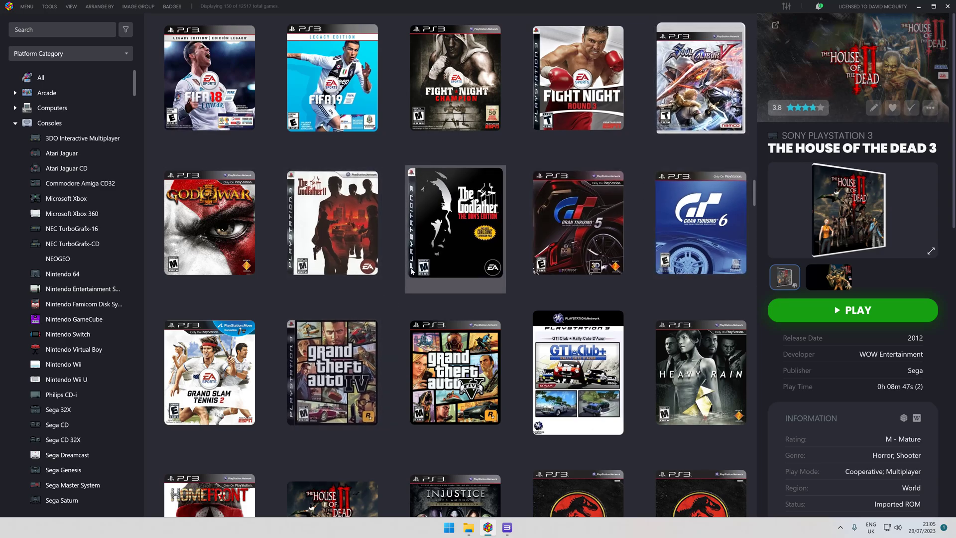
pyautogui.scroll(-3)
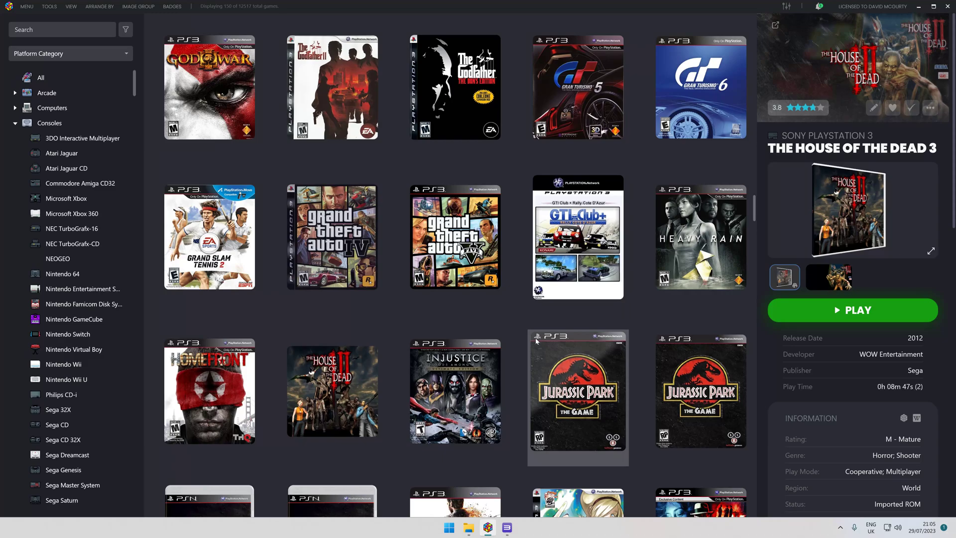
pyautogui.scroll(-3)
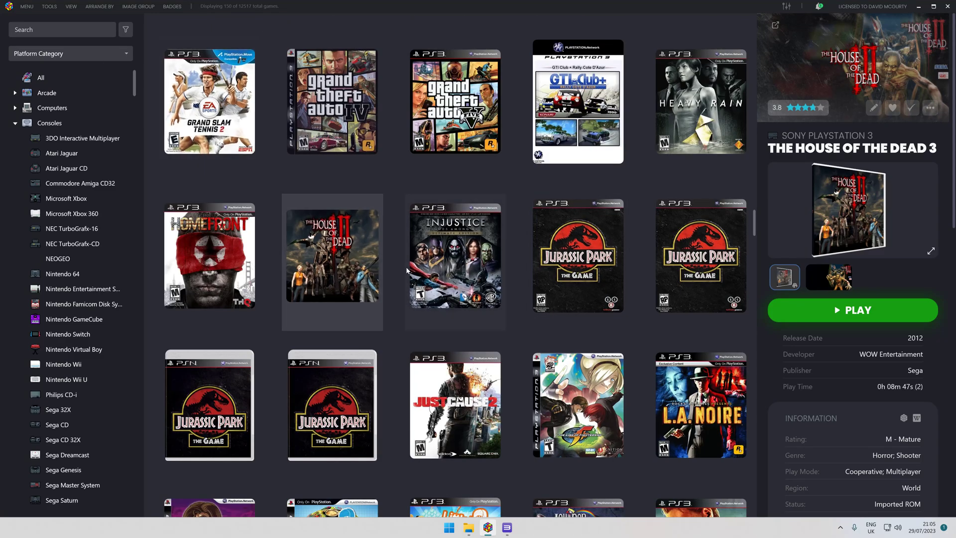
pyautogui.moveTo(506, 527)
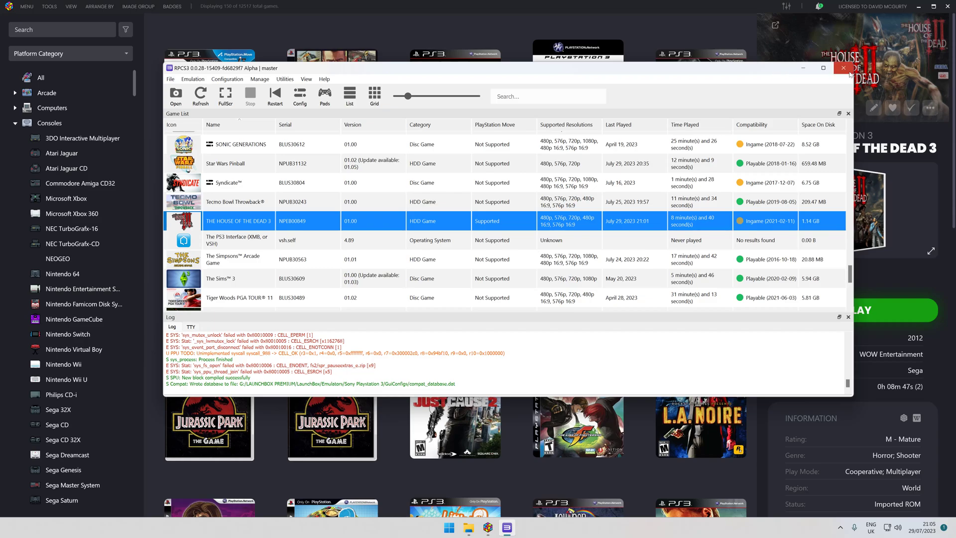
pyautogui.click(844, 67)
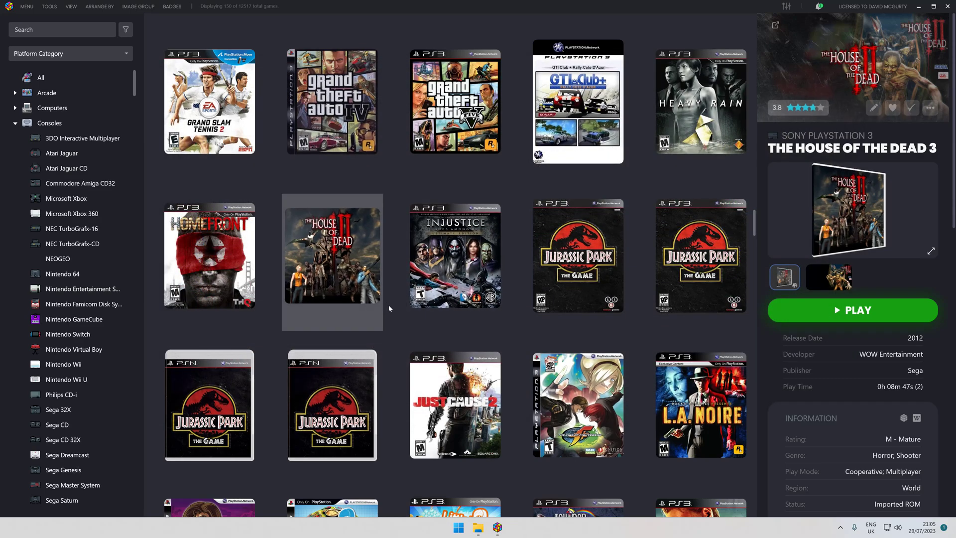
pyautogui.scroll(-3)
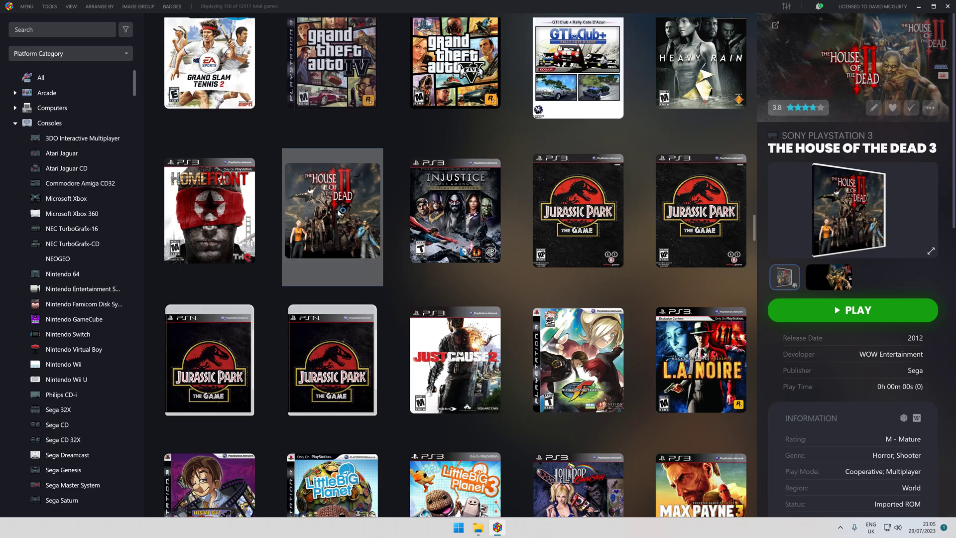
# Play The House of the Dead 3 from LaunchBox, then close the RPCS3 game window
pyautogui.click(852, 310)
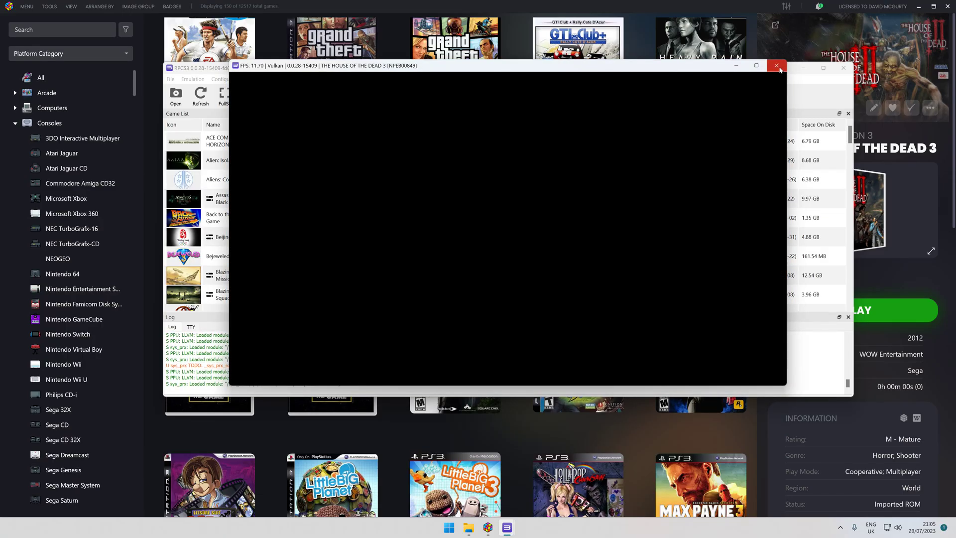
pyautogui.click(777, 66)
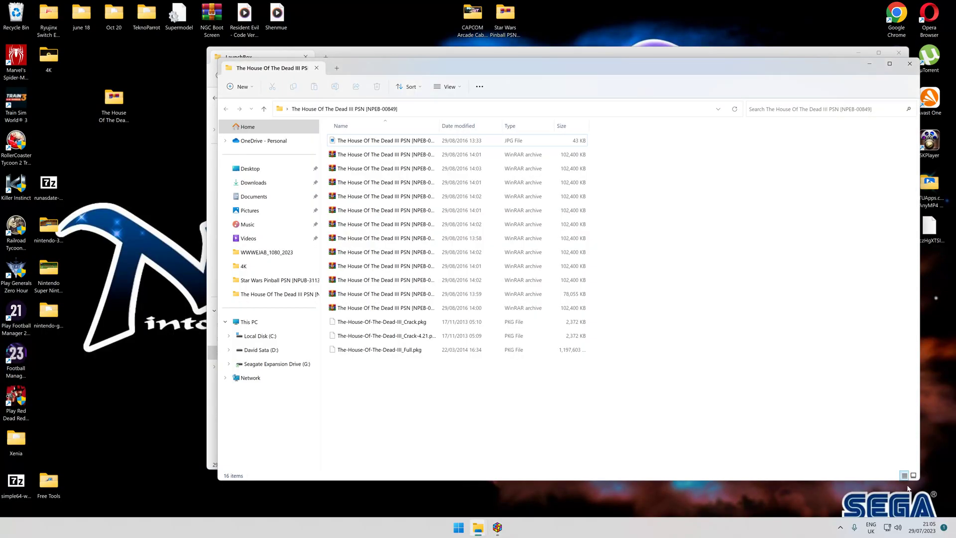
pyautogui.moveTo(796, 117)
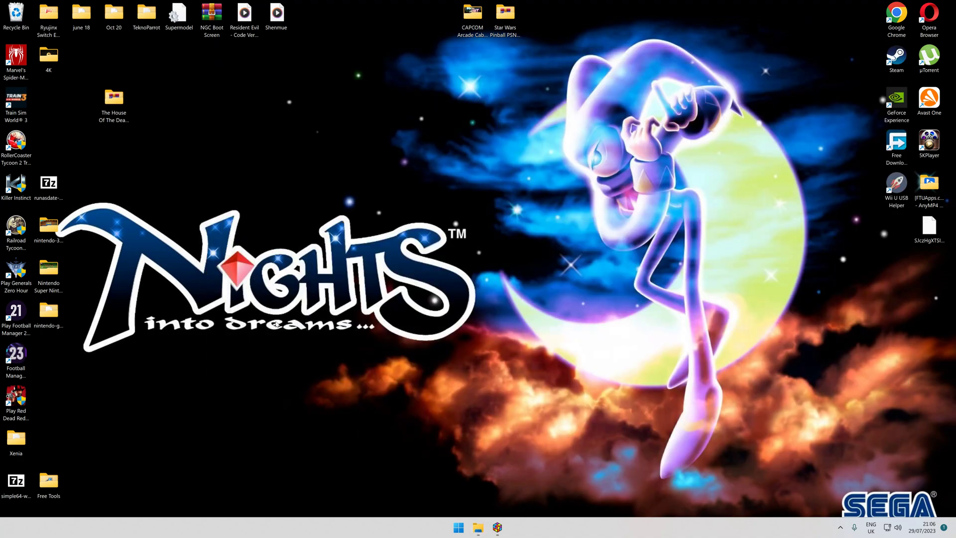
pyautogui.moveTo(350, 516)
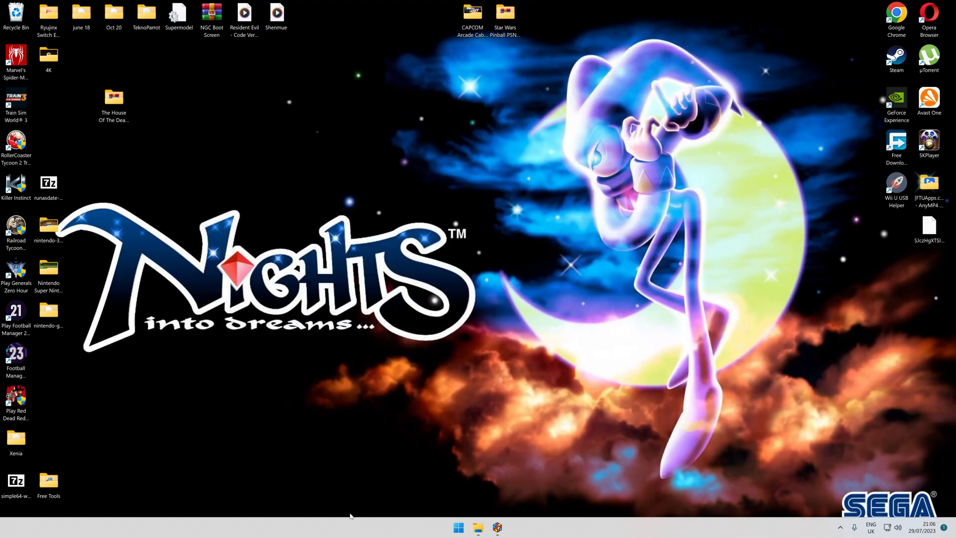
# Open the GeForce Experience overlay with Alt+Z to reach the screen recording controls
pyautogui.press('alt+z')
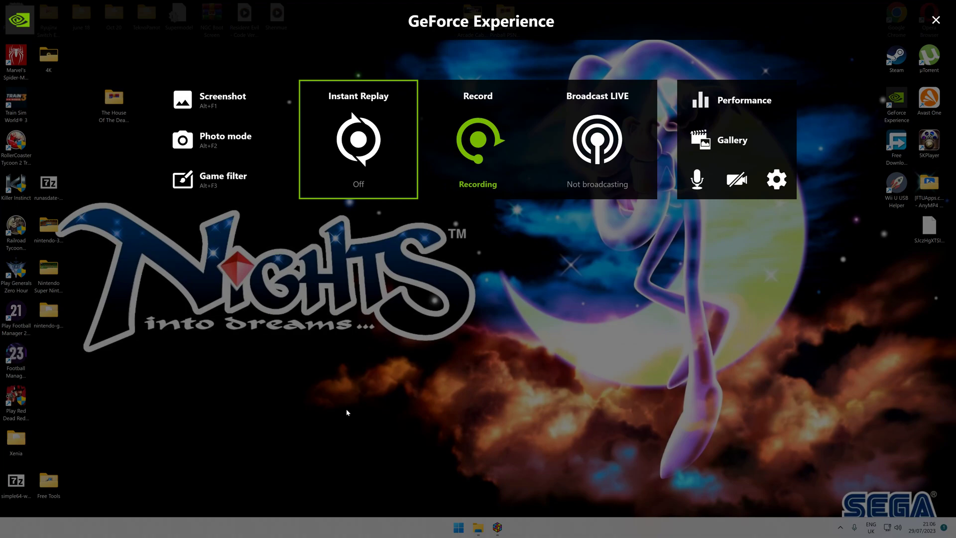
pyautogui.moveTo(478, 192)
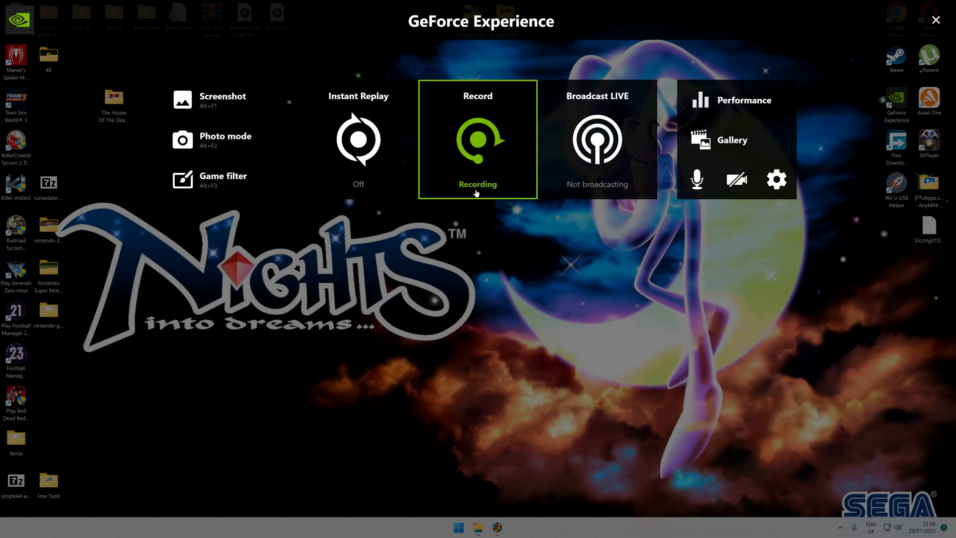